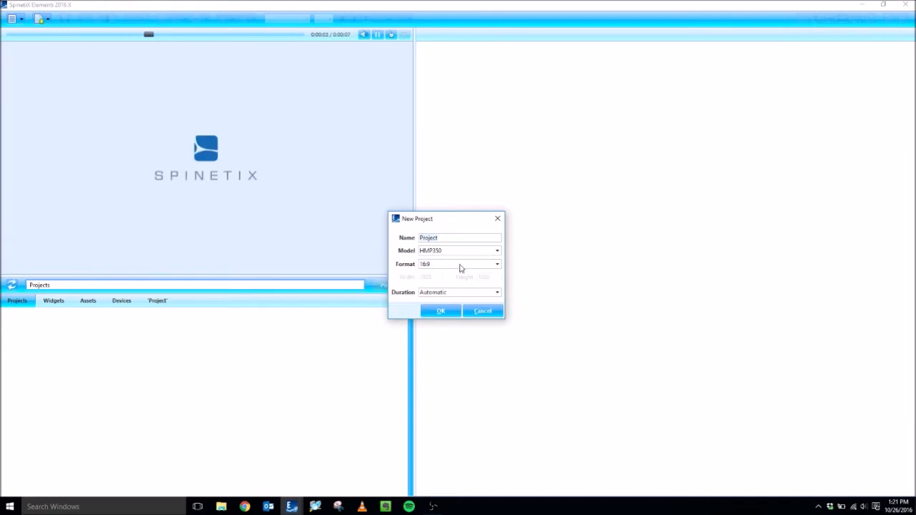
- Keep 16:9 format and automatic duration, and confirm the new project
click(497, 263)
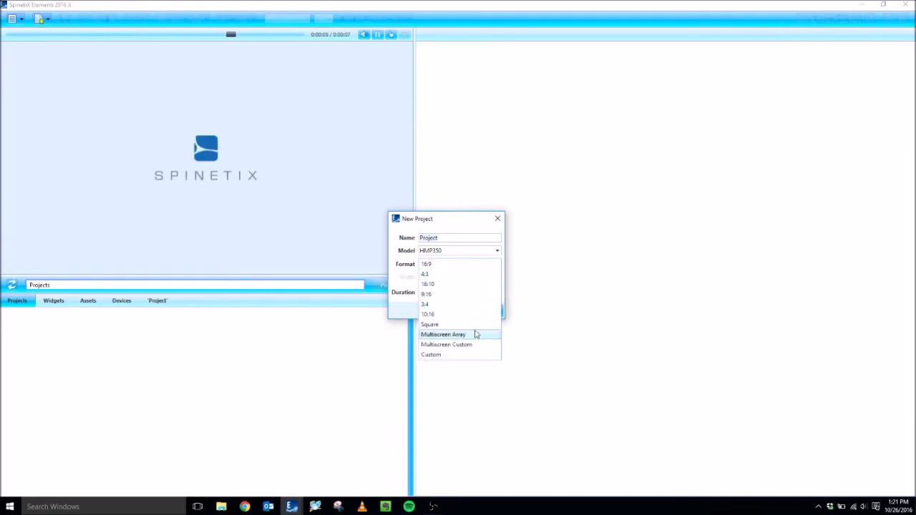
mouse_move(464, 345)
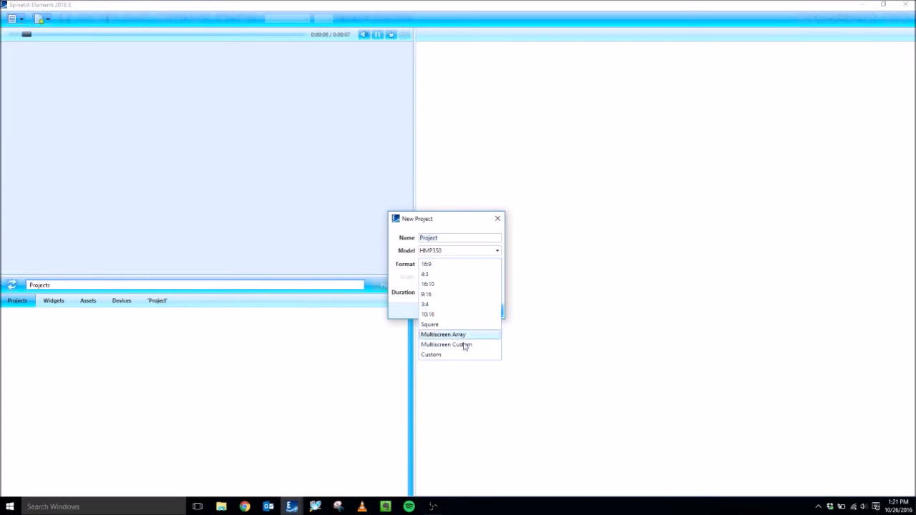
mouse_move(452, 263)
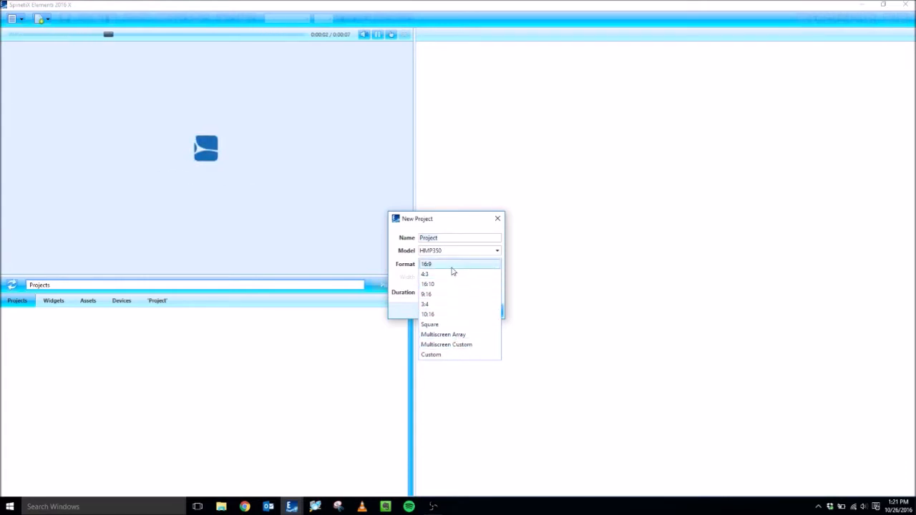
click(426, 263)
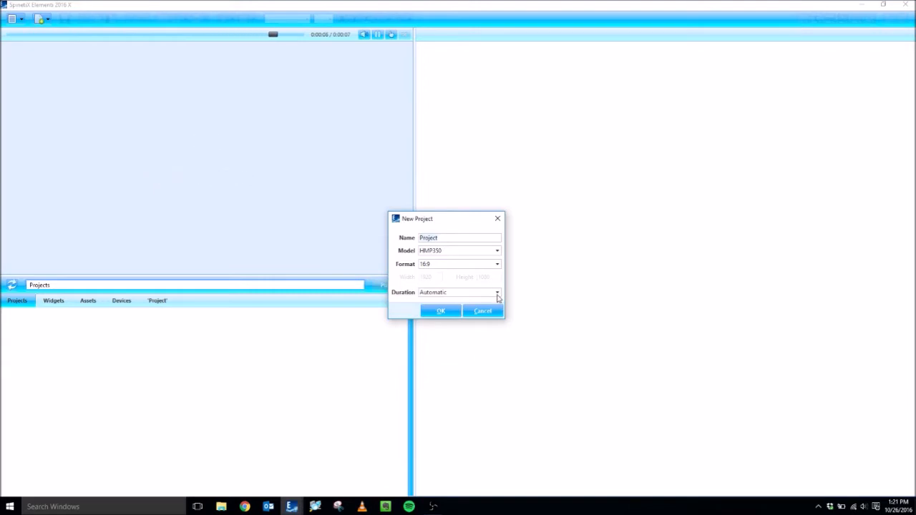
click(497, 292)
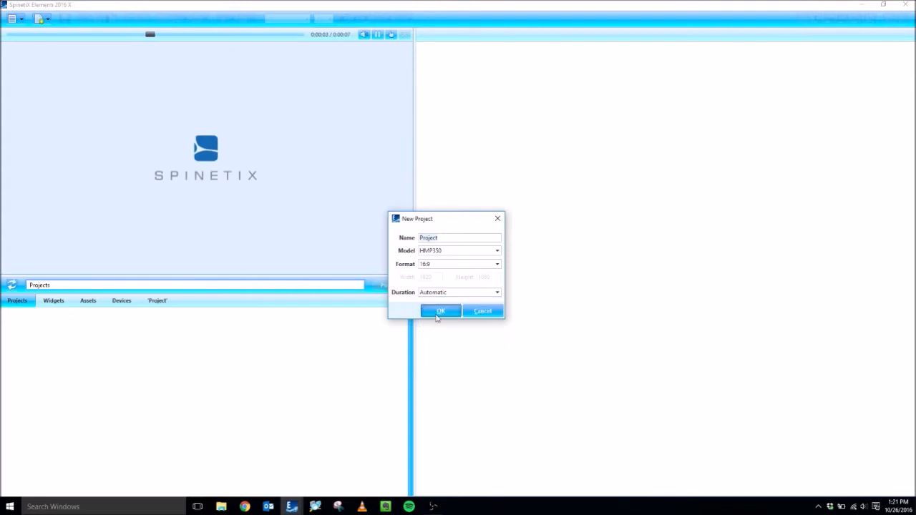
click(441, 311)
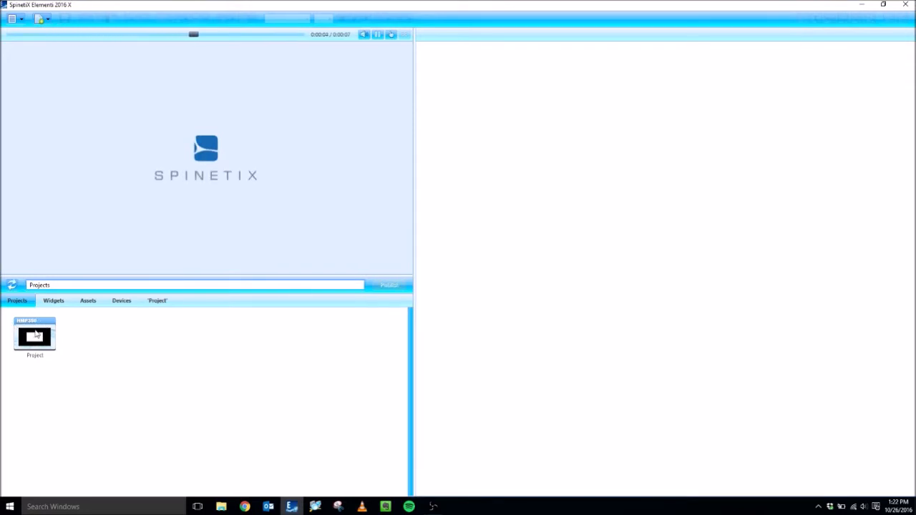
- Enter the new project's layout and browse into the Backgrounds widget folder
double_click(35, 335)
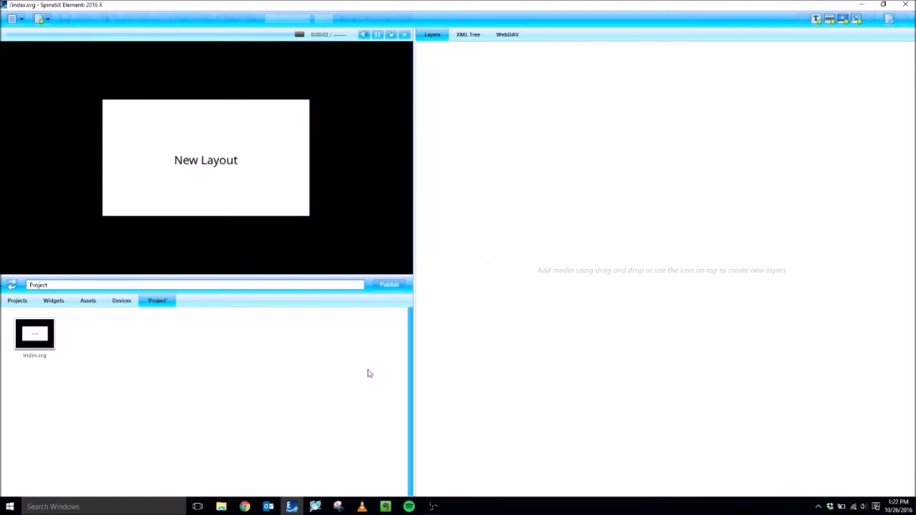
mouse_move(286, 341)
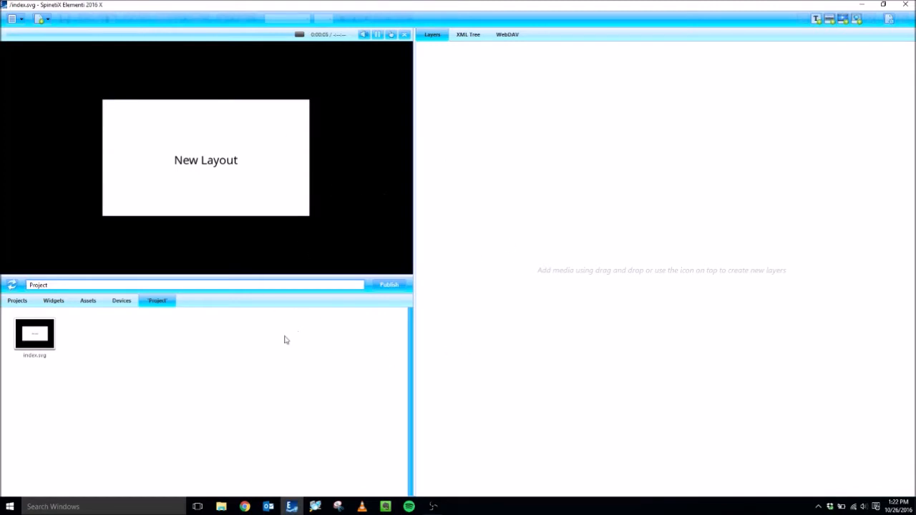
mouse_move(45, 309)
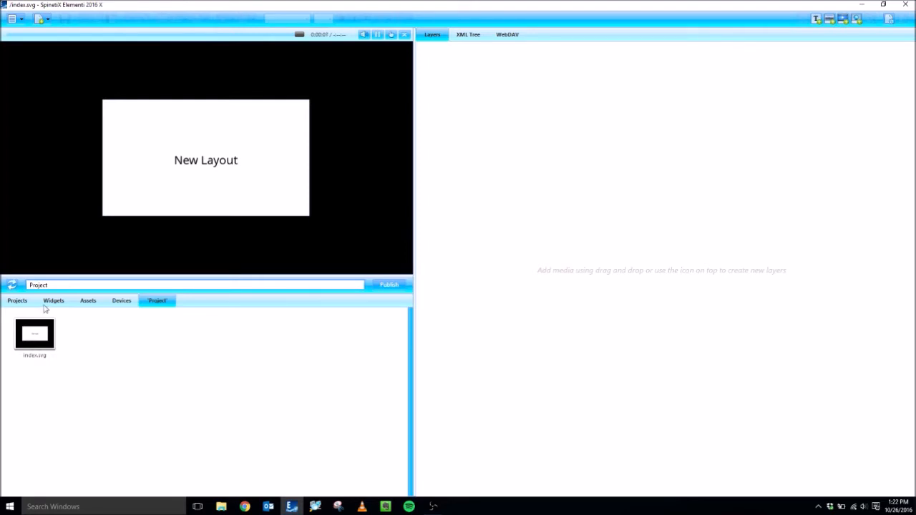
click(53, 300)
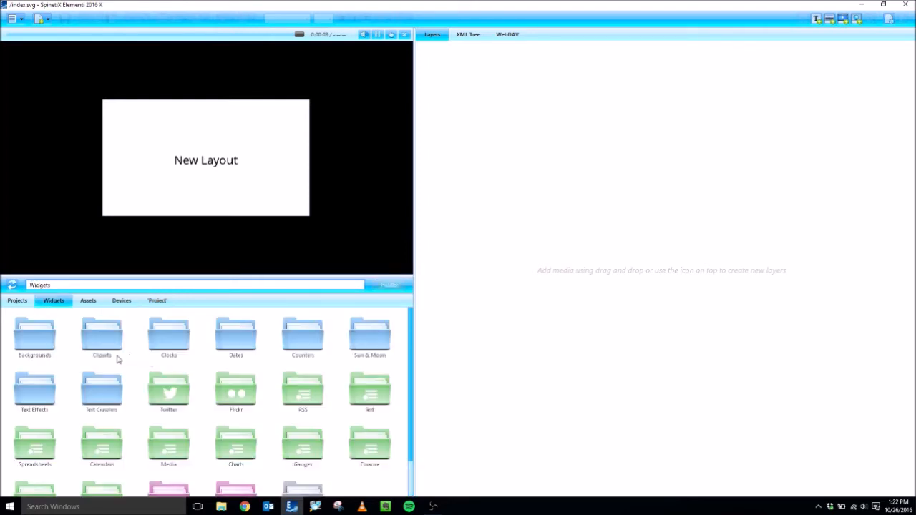
mouse_move(97, 359)
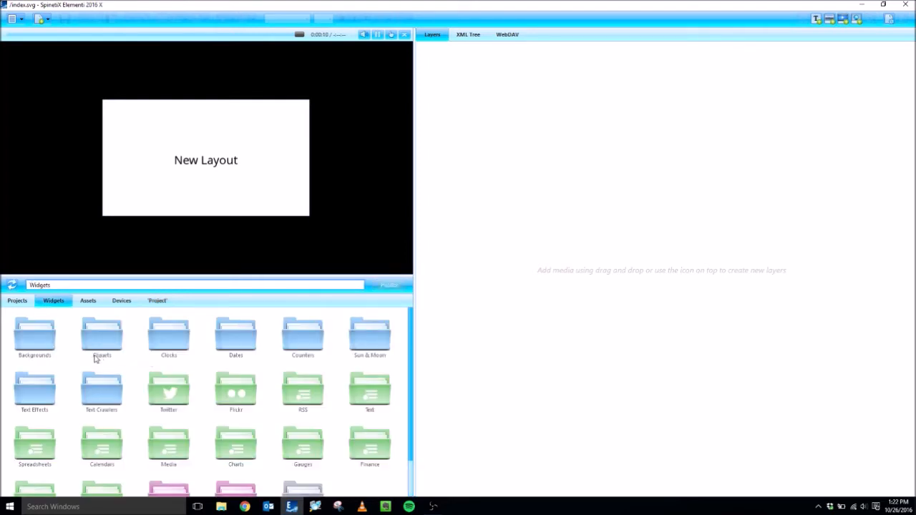
double_click(34, 336)
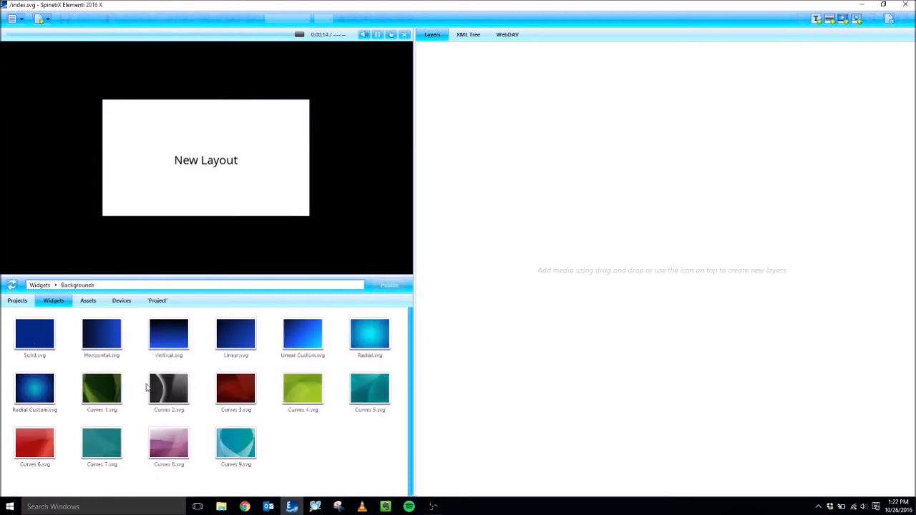
mouse_move(173, 349)
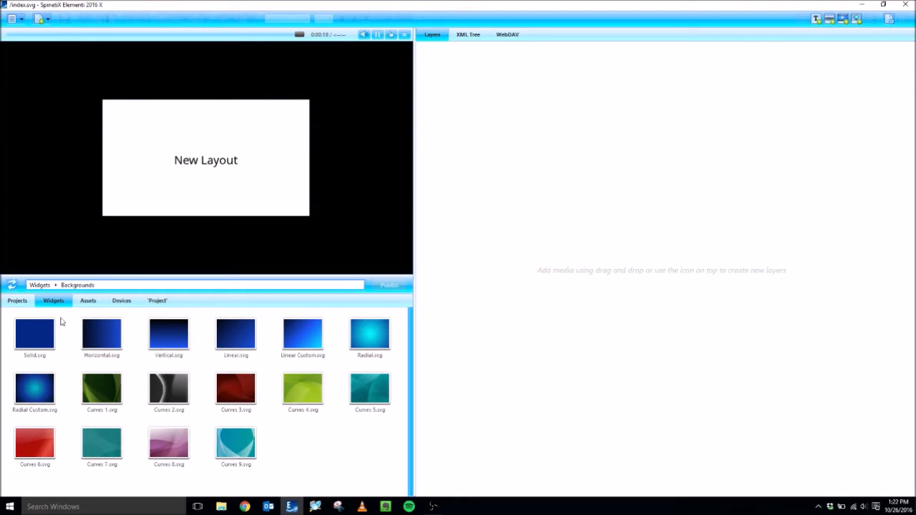
- Add Horizontal.svg gradient as a layer and stretch it to cover the full screen
drag(102, 336, 530, 214)
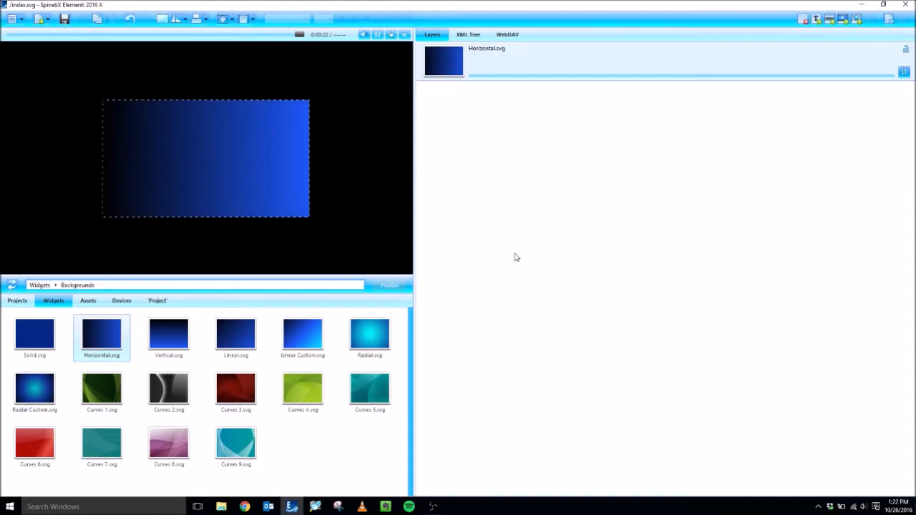
click(206, 158)
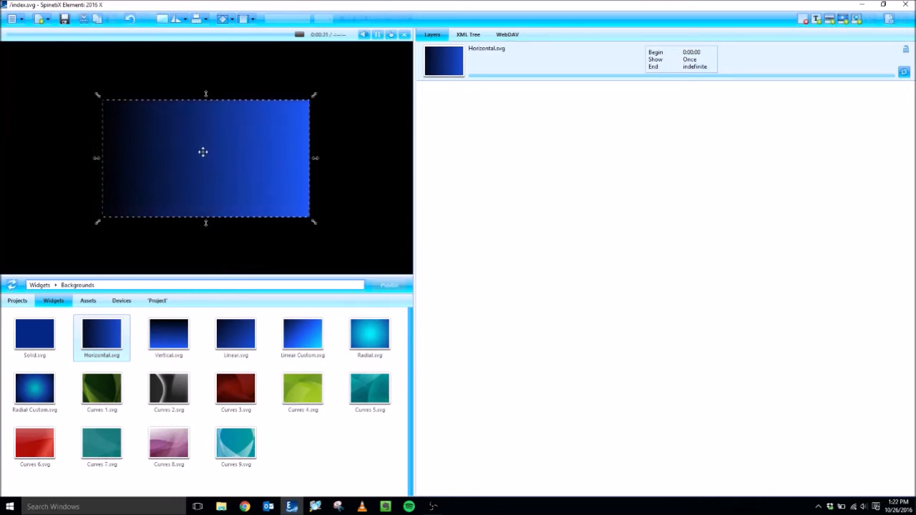
drag(203, 152, 221, 142)
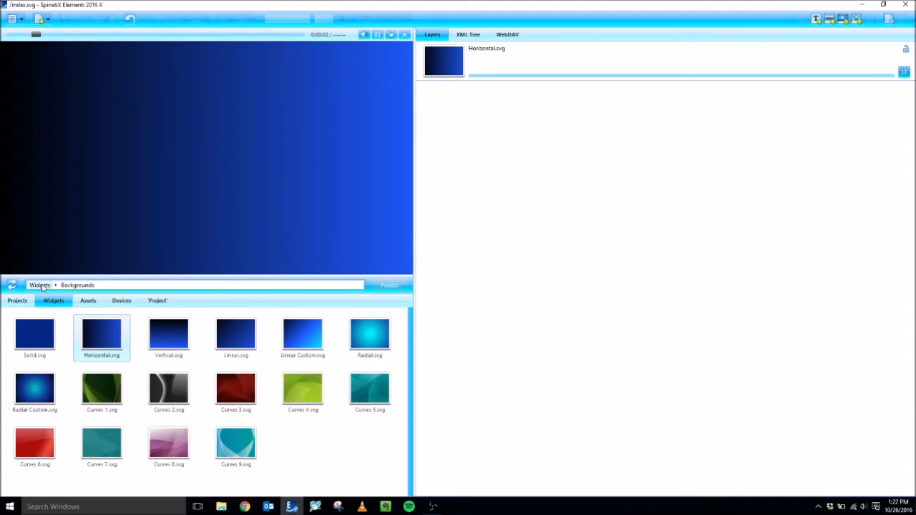
- Add the 7 Segments Seconds clock from Clocks and move it to the top-right corner
click(40, 285)
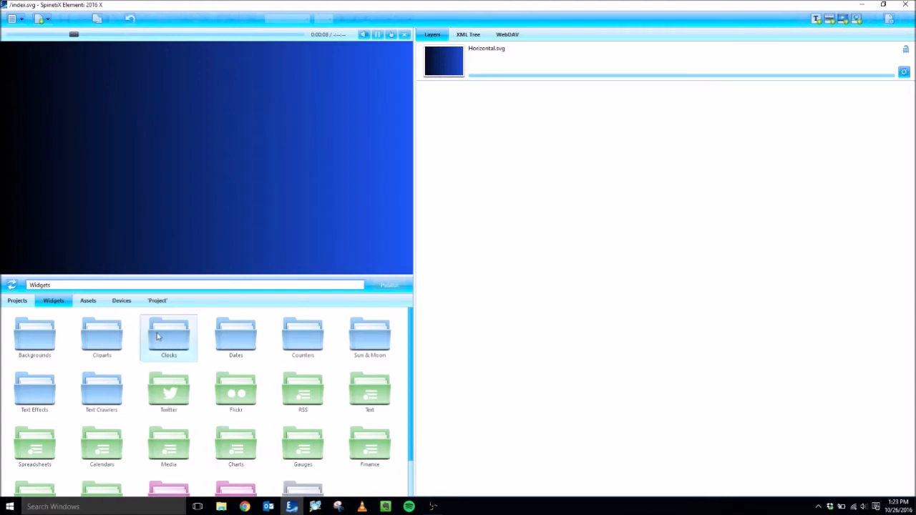
double_click(169, 337)
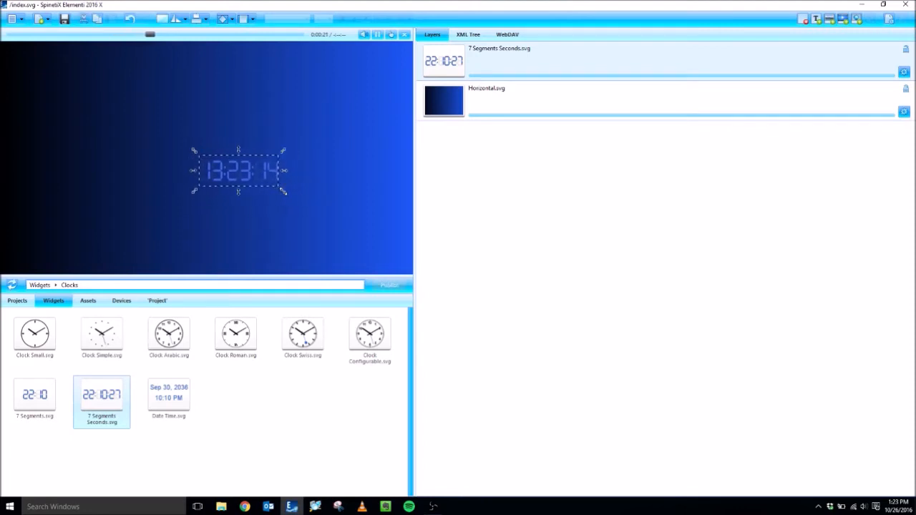
drag(240, 172, 372, 60)
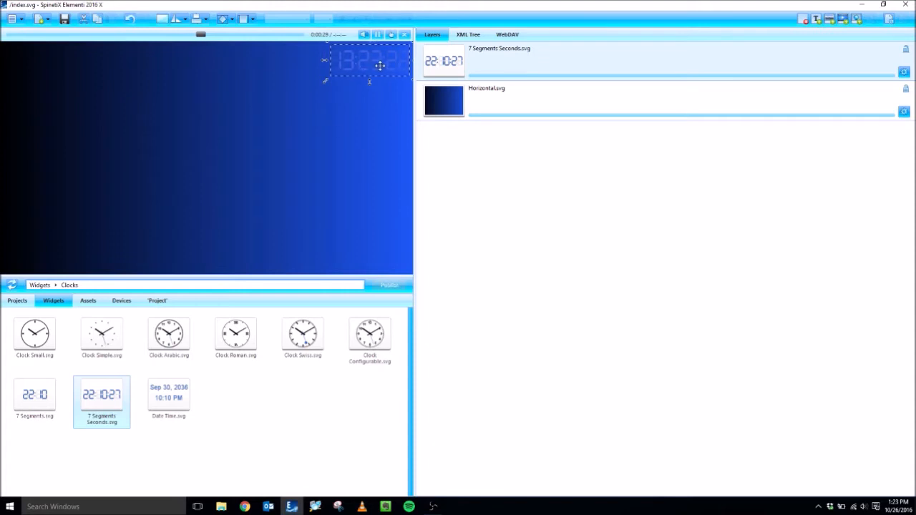
mouse_move(361, 116)
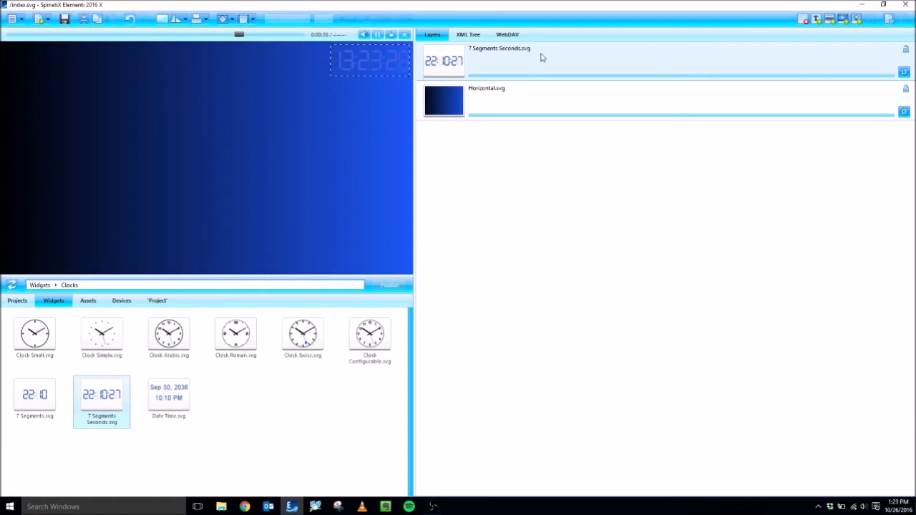
mouse_move(561, 63)
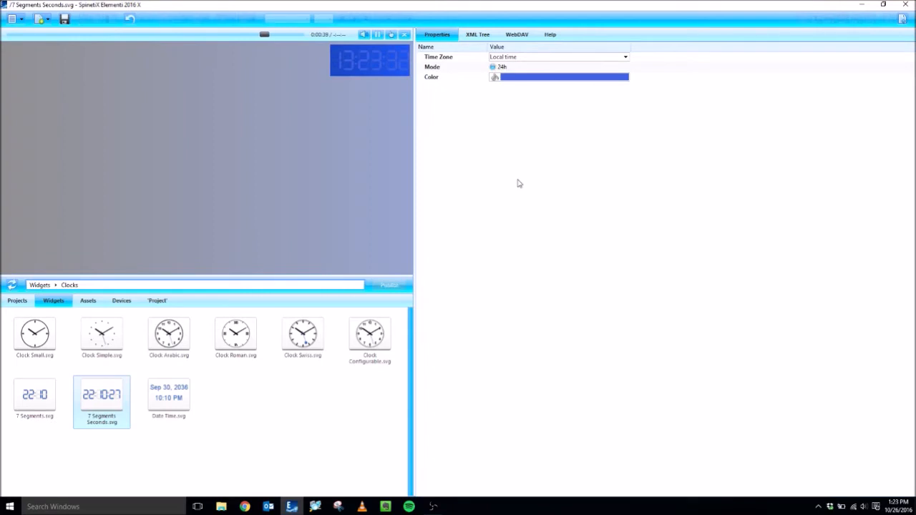
mouse_move(144, 90)
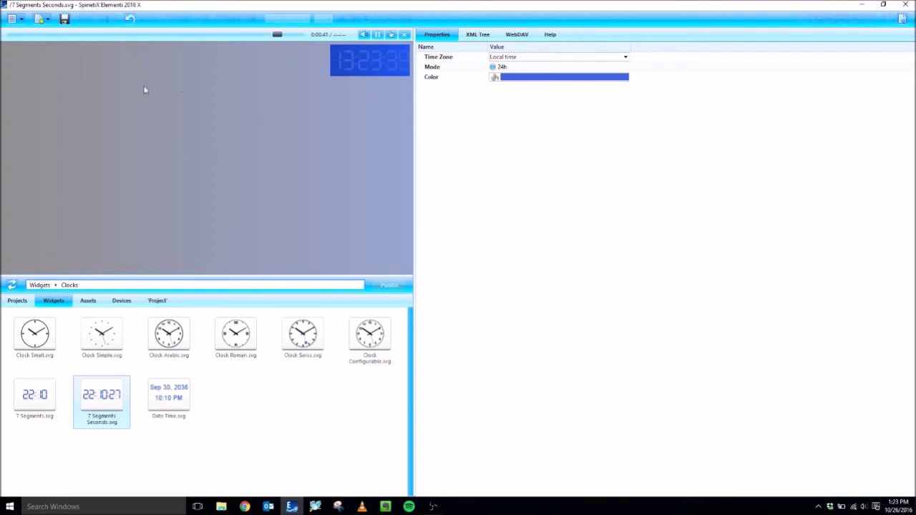
mouse_move(444, 95)
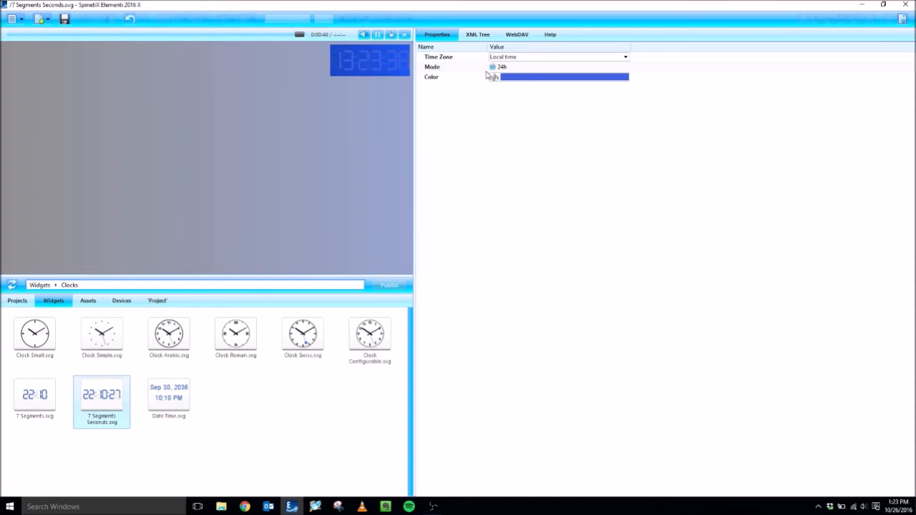
mouse_move(430, 69)
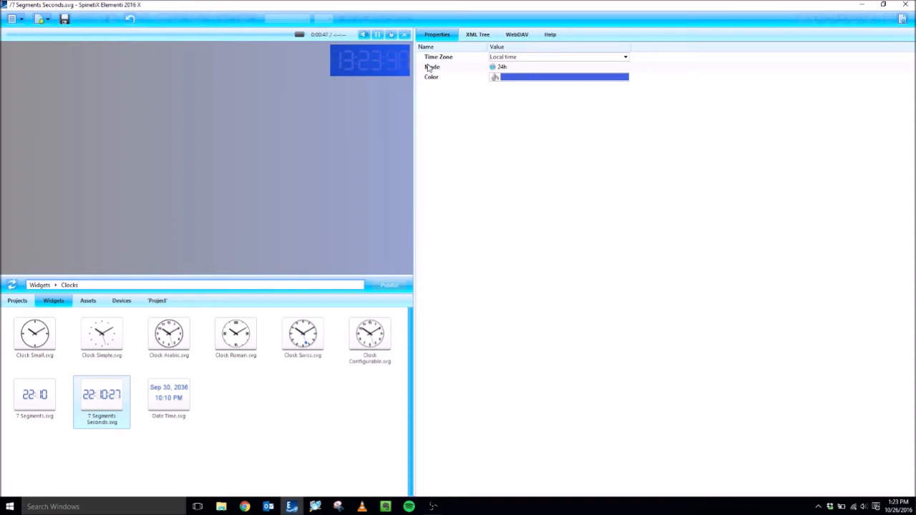
mouse_move(494, 77)
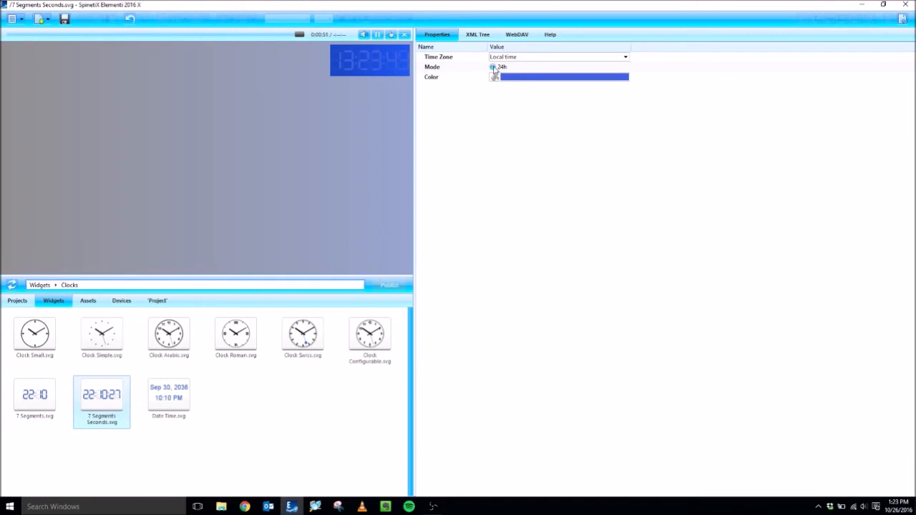
- Set the clock to 12-hour time with white digits
click(496, 67)
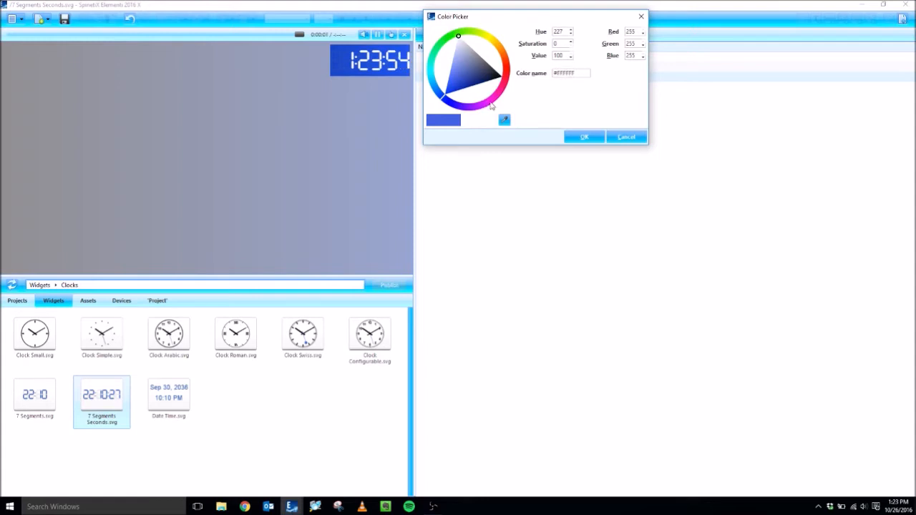
click(585, 138)
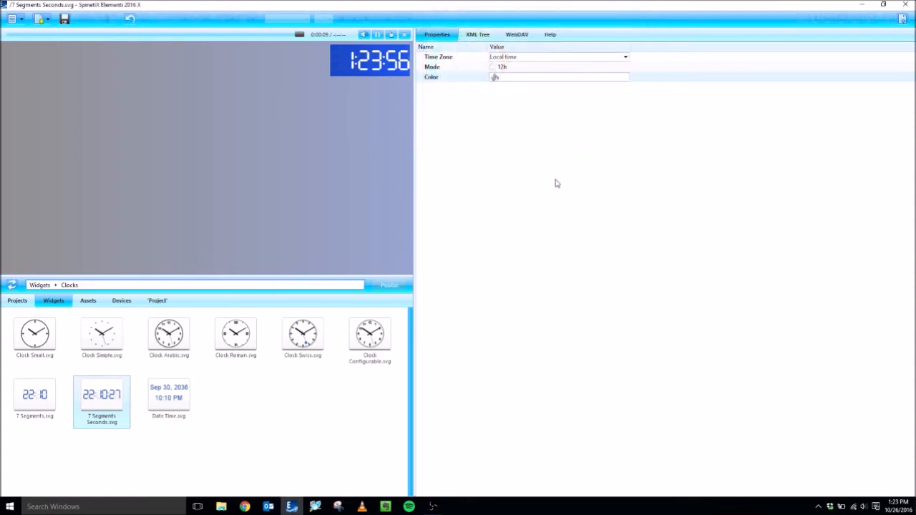
mouse_move(893, 23)
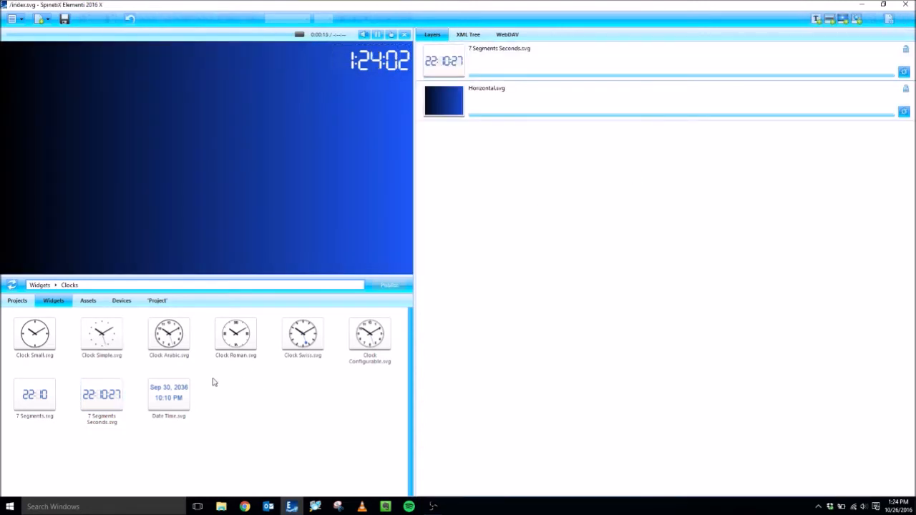
- Add Text Ticker.svg from the RSS folder and fit it as a strip along the bottom
click(40, 285)
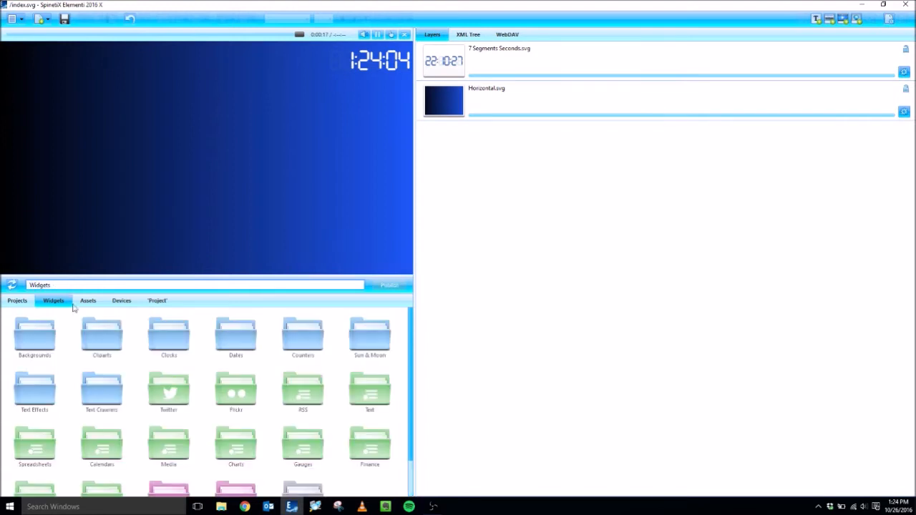
mouse_move(302, 397)
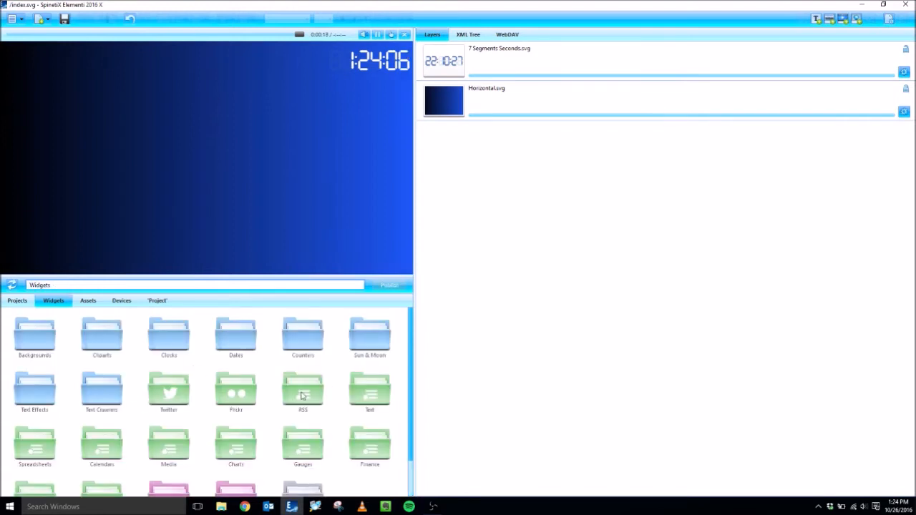
double_click(302, 392)
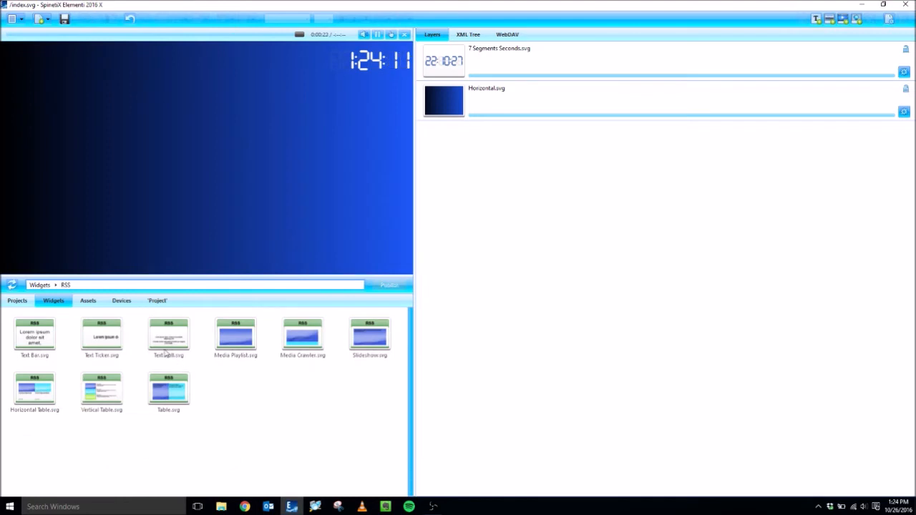
drag(101, 337, 578, 174)
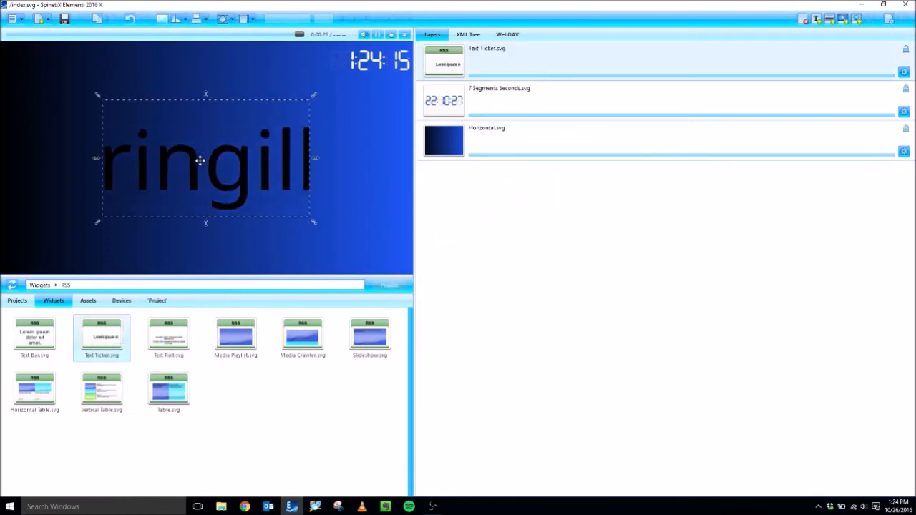
drag(206, 159, 298, 209)
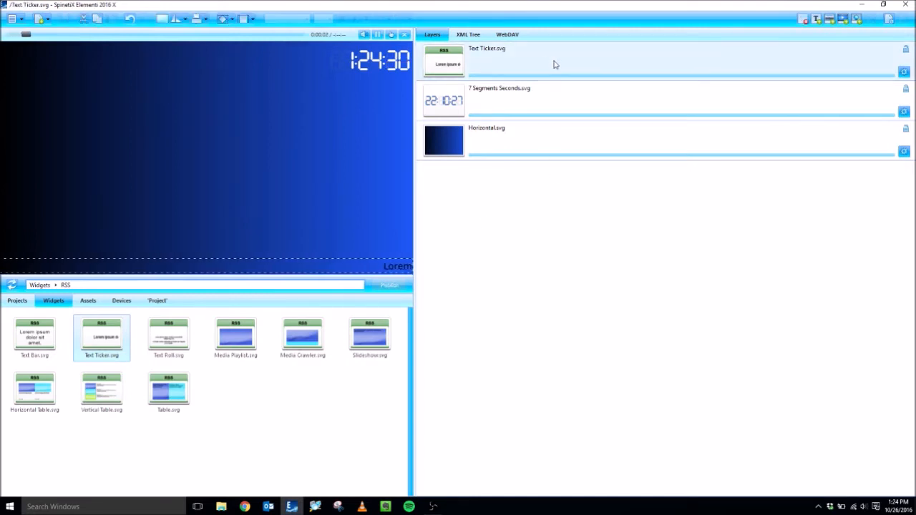
- View the ticker's Data Properties with its sample feed address, then switch to the browser
click(438, 34)
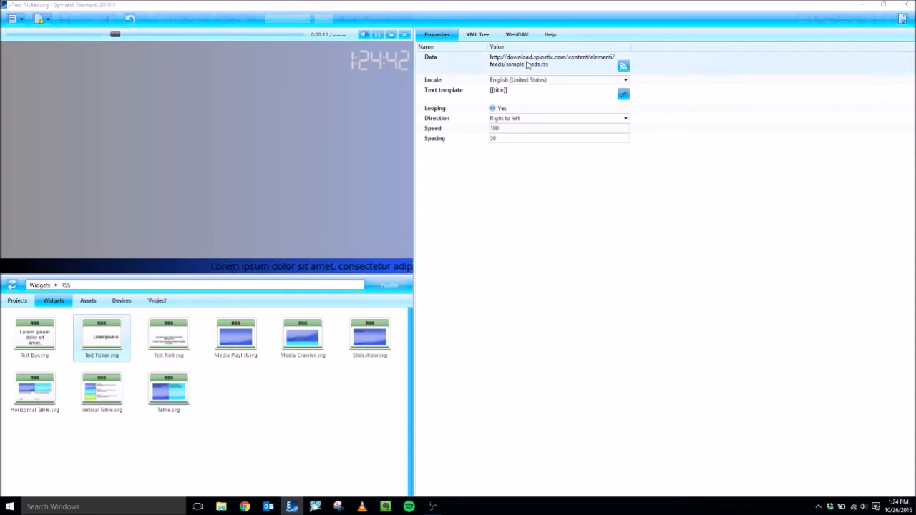
click(623, 66)
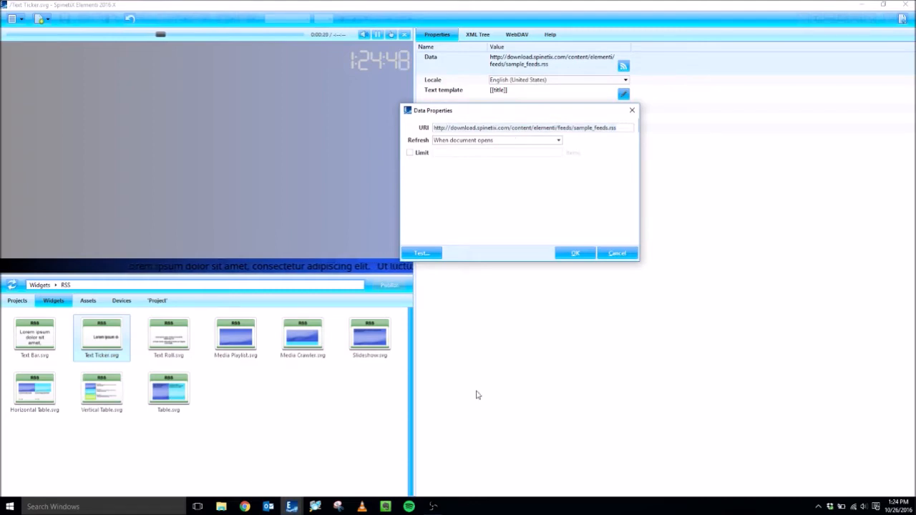
click(244, 507)
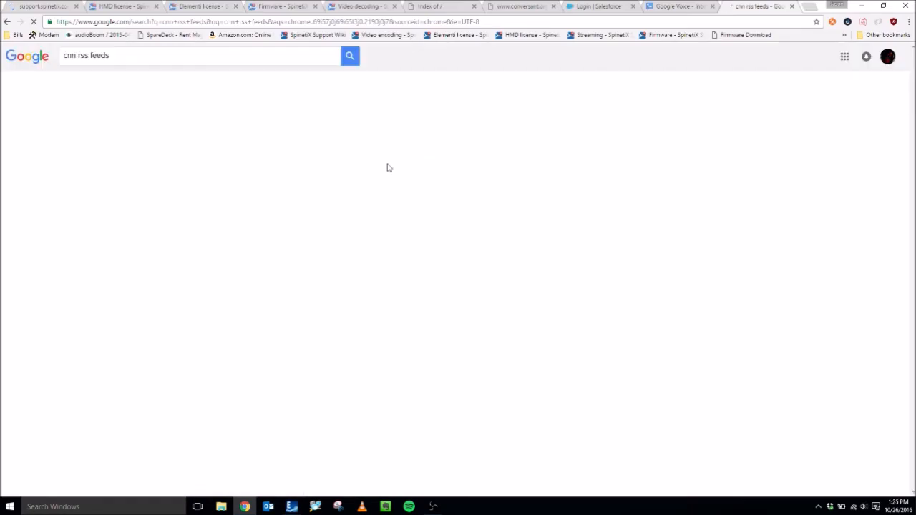
- From the 'cnn rss feeds' search, go to CNN's RSS page listing topic feed URLs
click(349, 56)
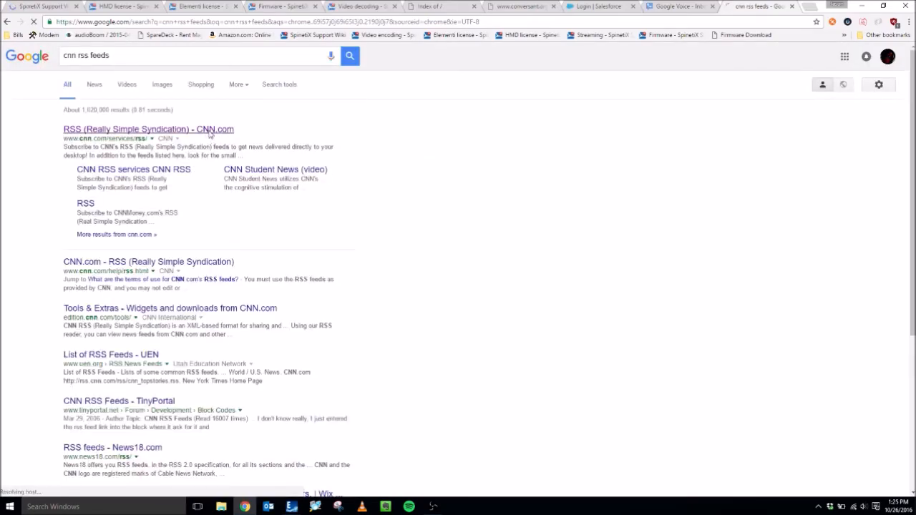
click(149, 128)
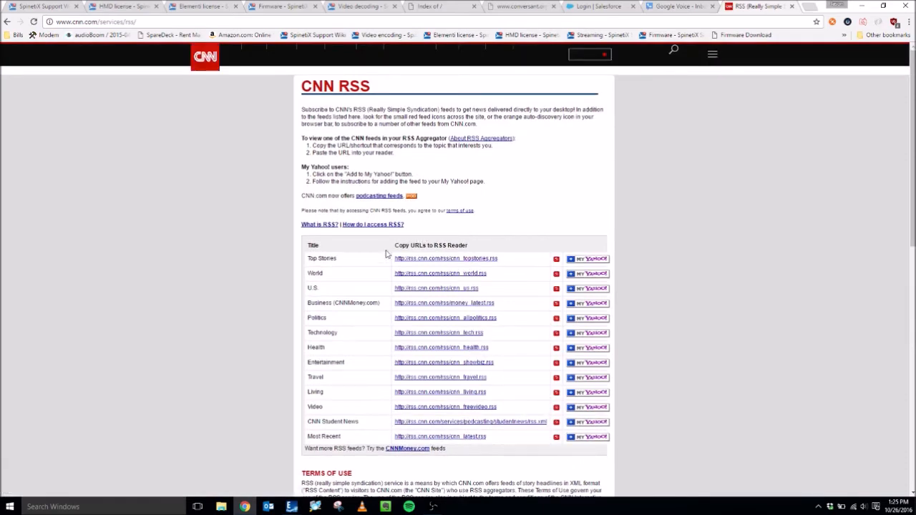
mouse_move(447, 258)
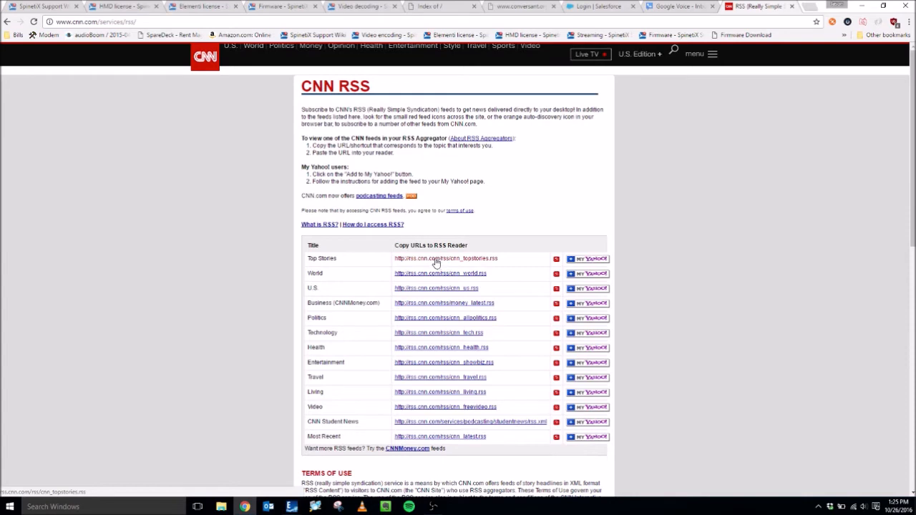
mouse_move(467, 318)
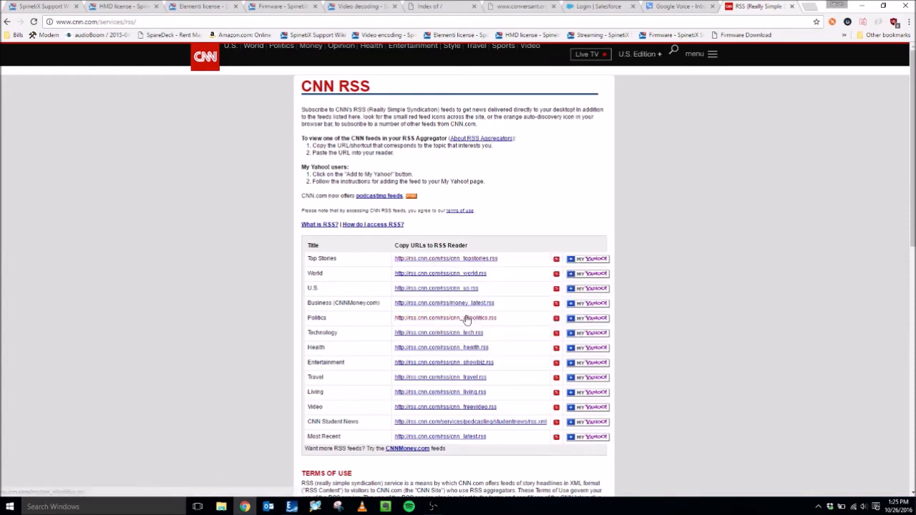
mouse_move(315, 507)
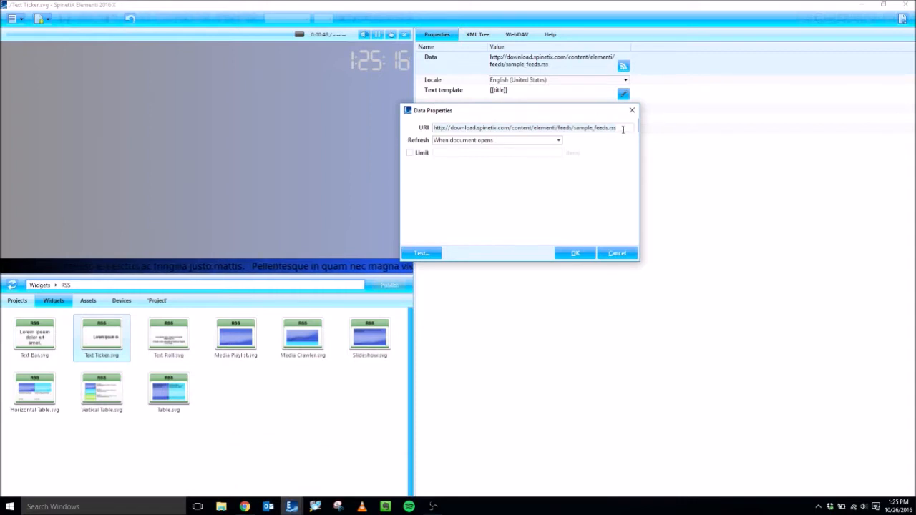
text(http://rss.cnn.com/rss/cnn_topstories.rss)
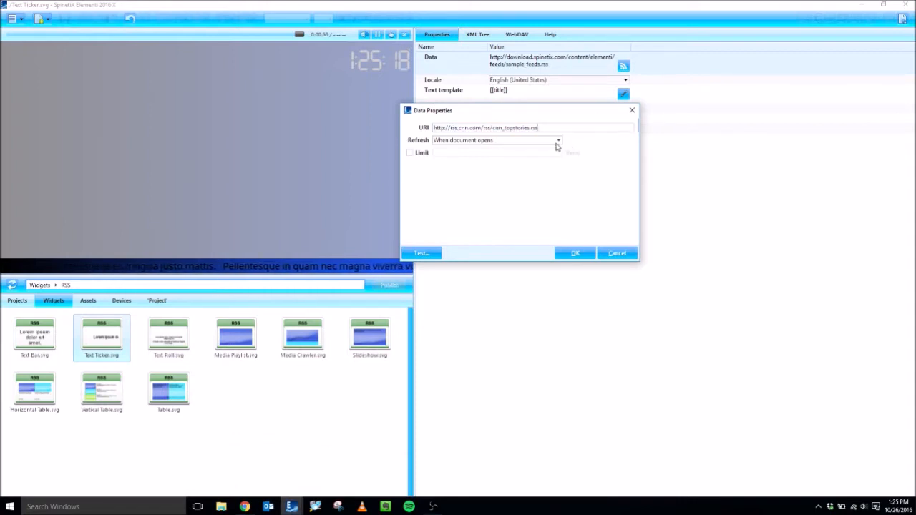
click(559, 140)
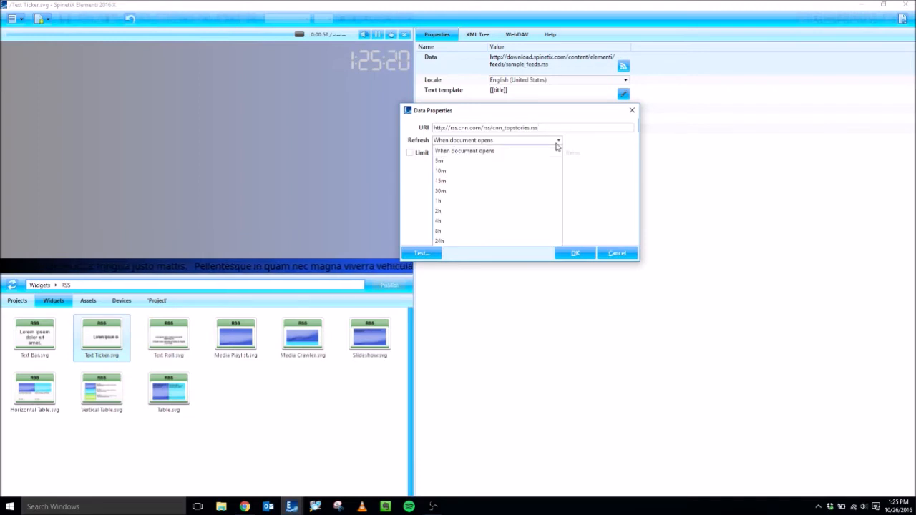
mouse_move(493, 200)
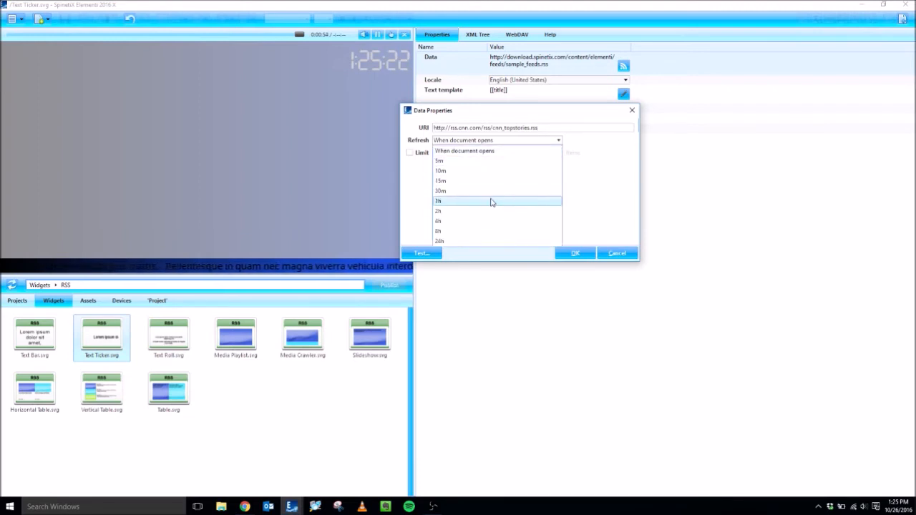
click(438, 200)
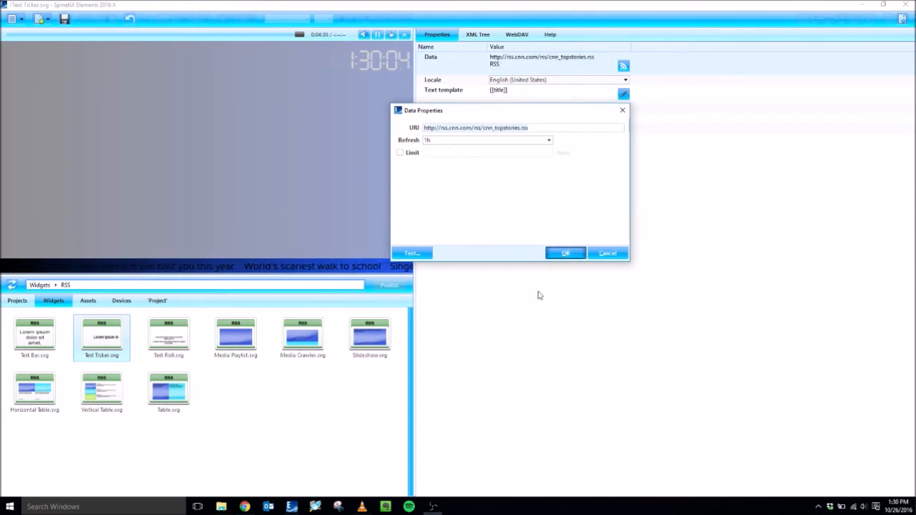
click(566, 252)
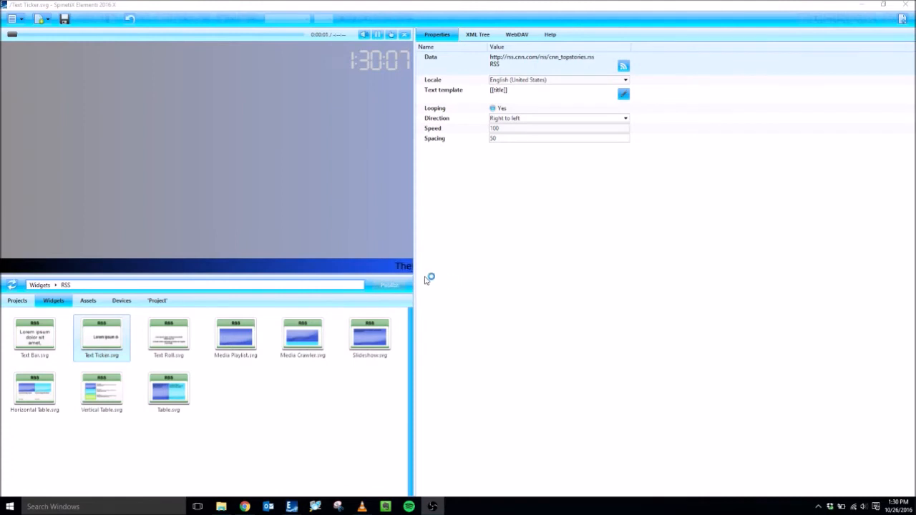
mouse_move(501, 269)
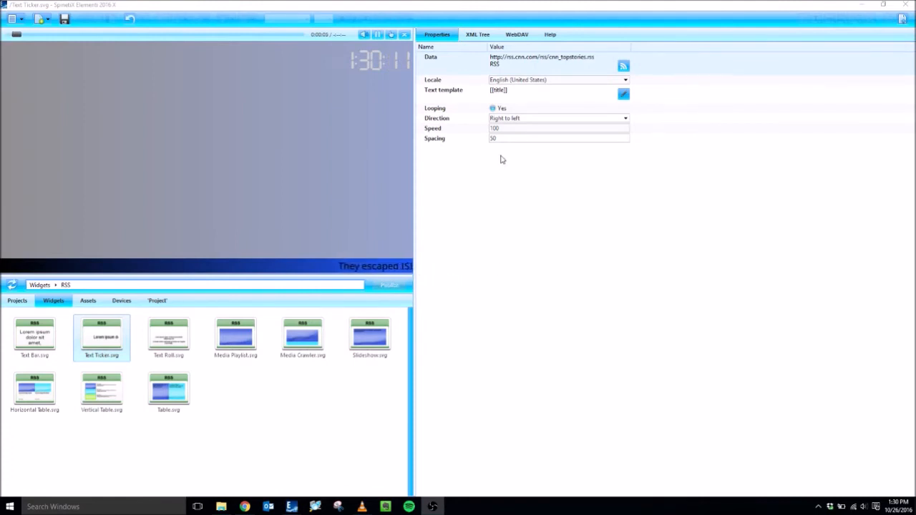
- Restyle the headline text template with a new font and white colour, and apply it
click(625, 94)
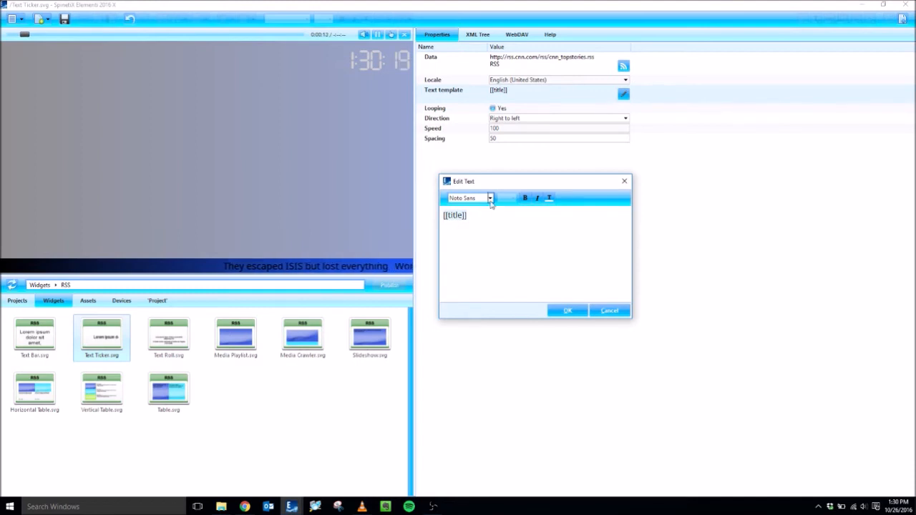
click(470, 198)
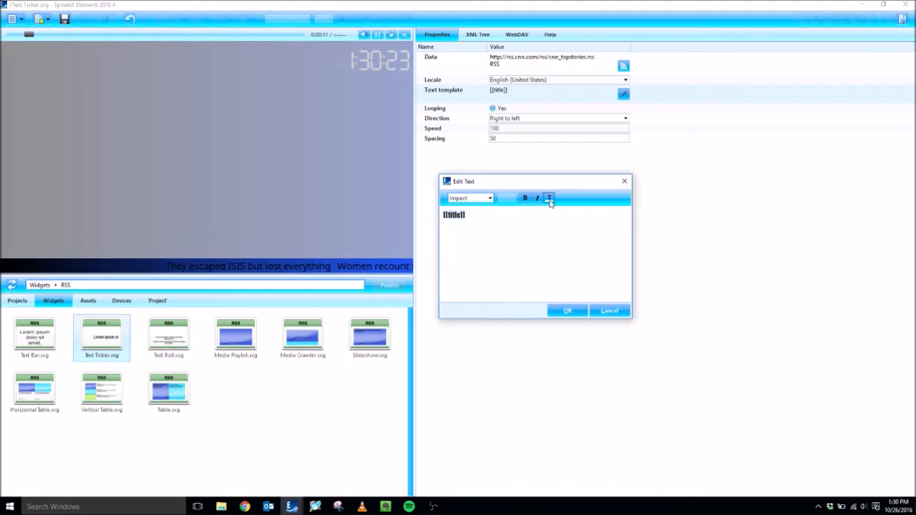
click(549, 197)
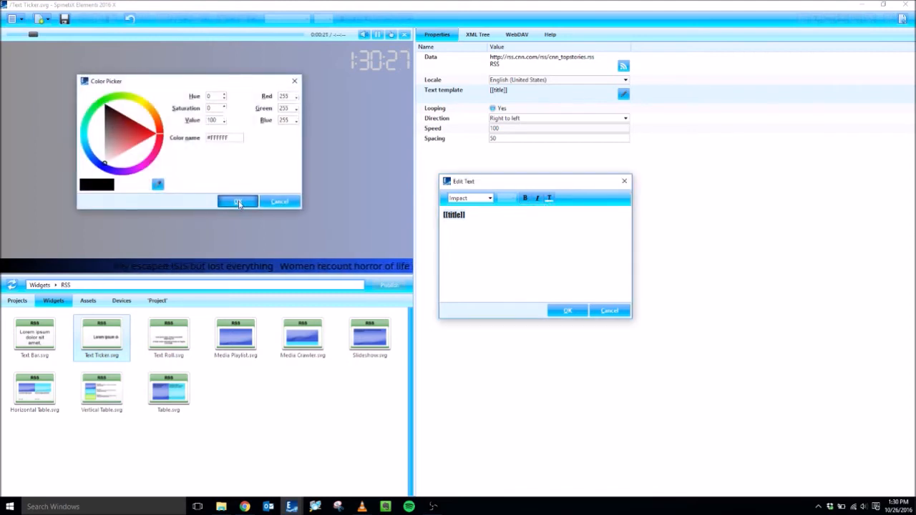
click(237, 200)
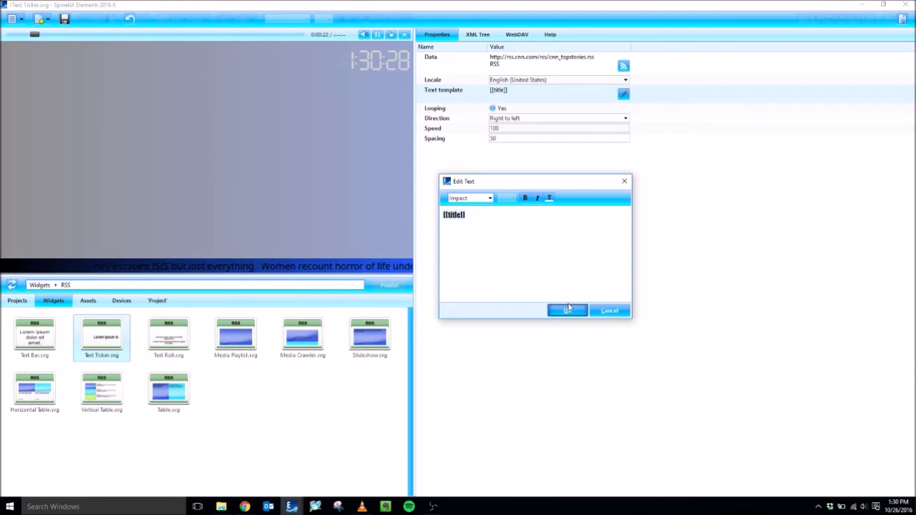
click(567, 309)
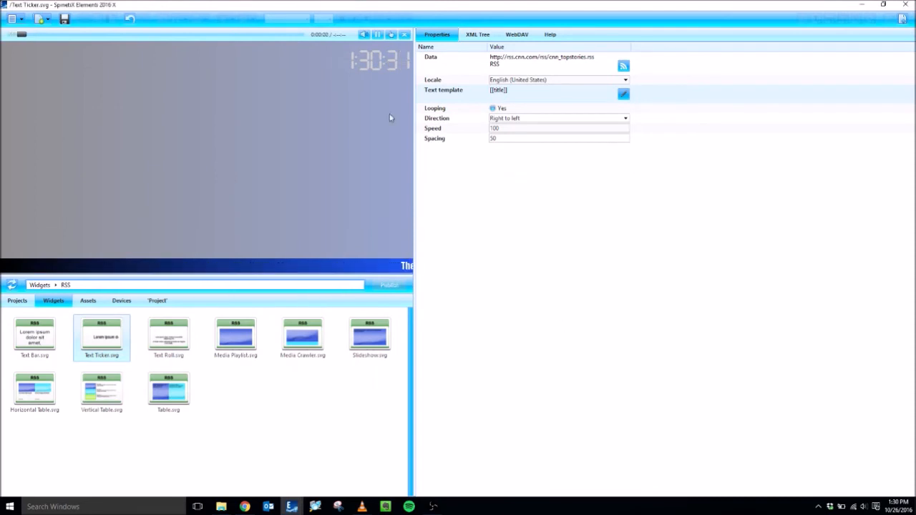
click(158, 300)
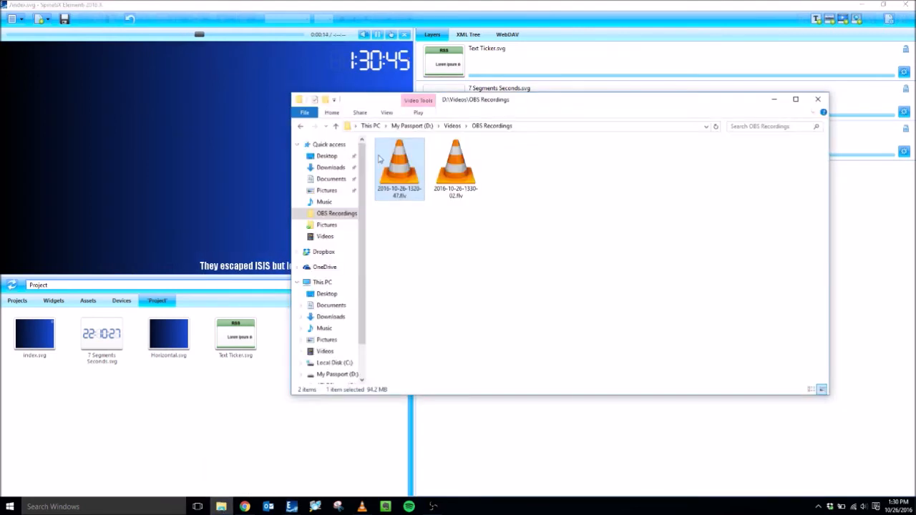
- Copy four MP4 videos from Documents > Convergent-Spinetix > Demo Video 2015 into the Project panel
click(332, 179)
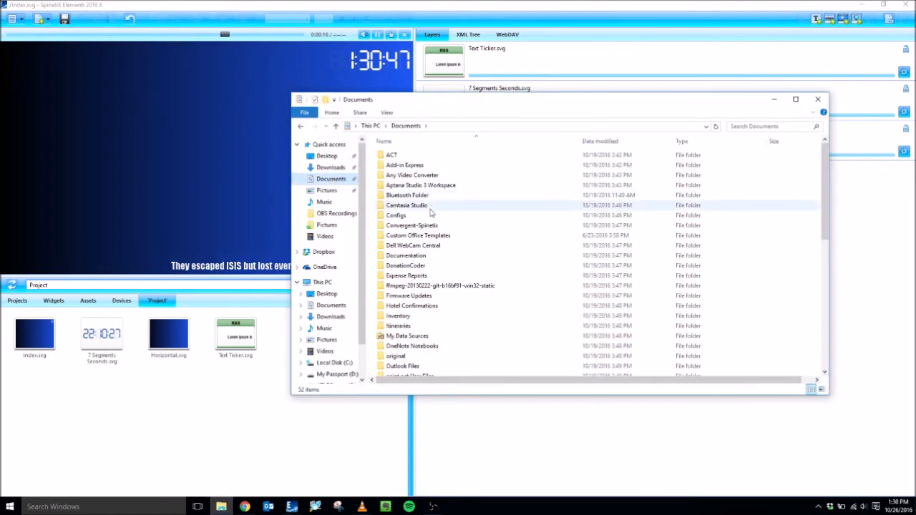
double_click(413, 225)
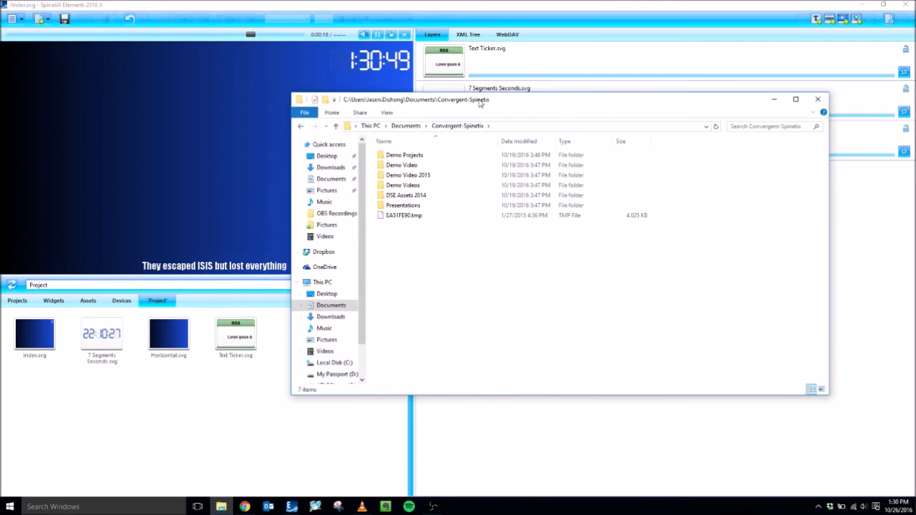
double_click(408, 174)
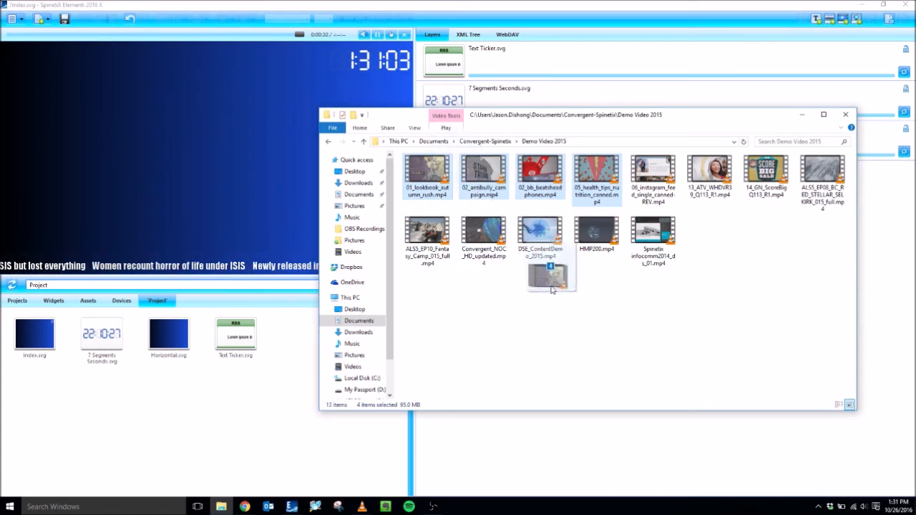
drag(551, 280, 146, 421)
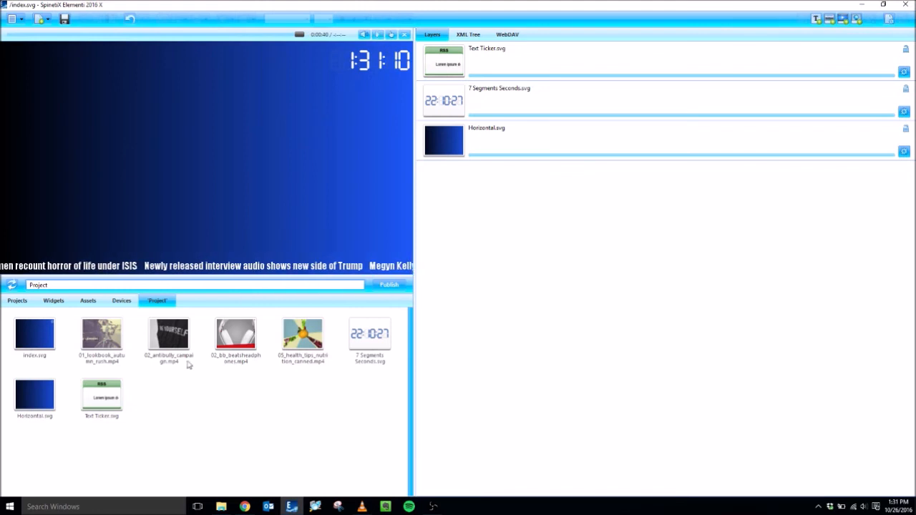
click(102, 335)
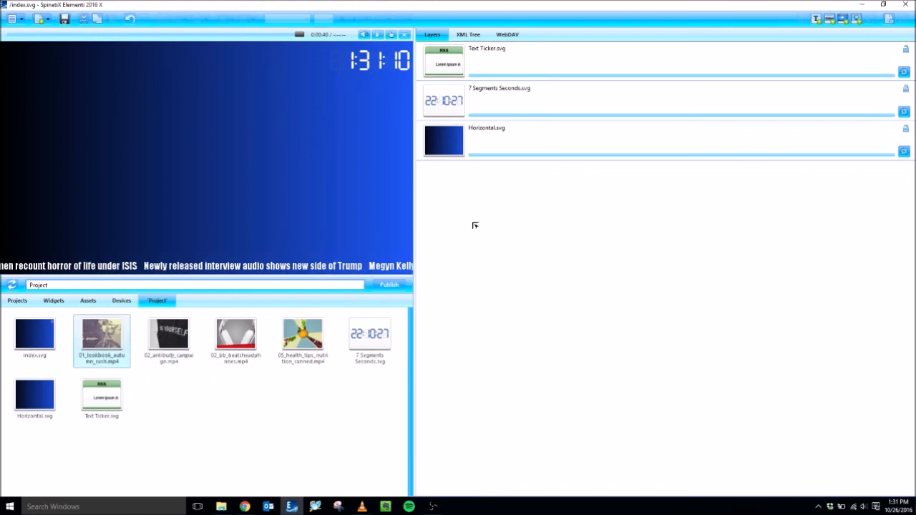
double_click(102, 335)
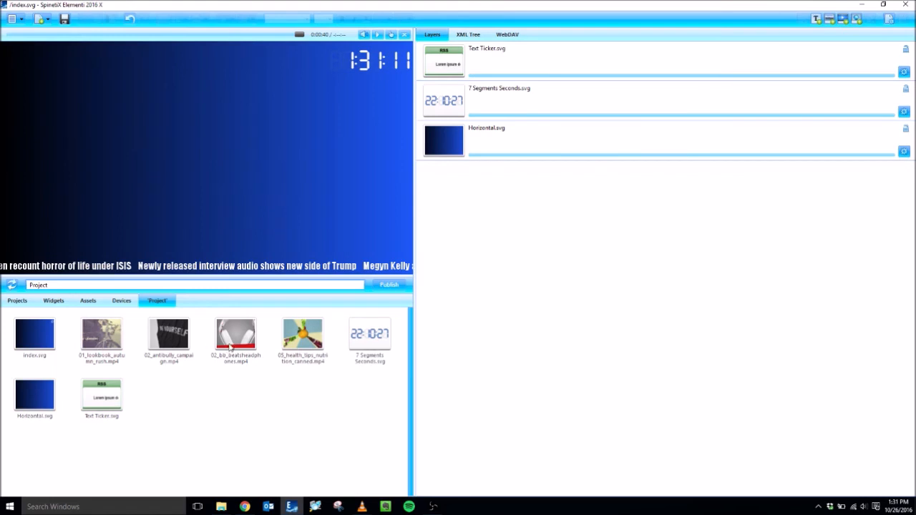
mouse_move(222, 393)
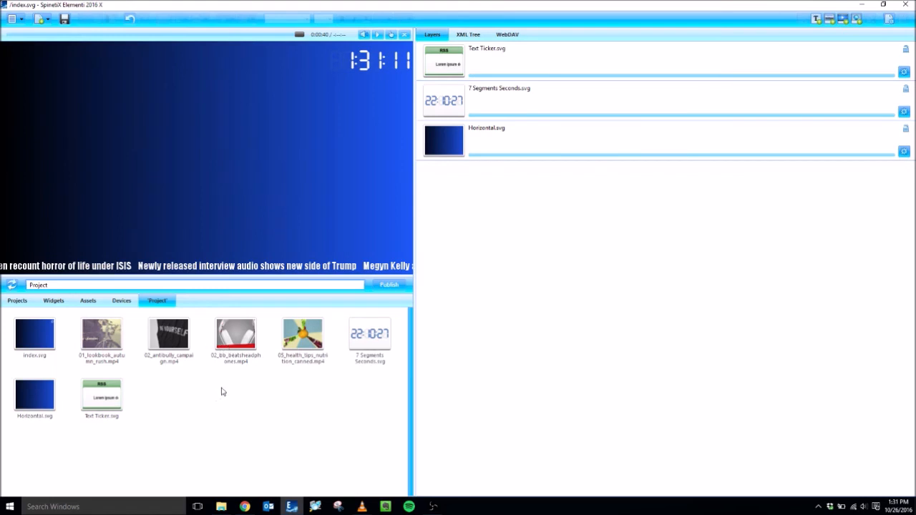
mouse_move(192, 390)
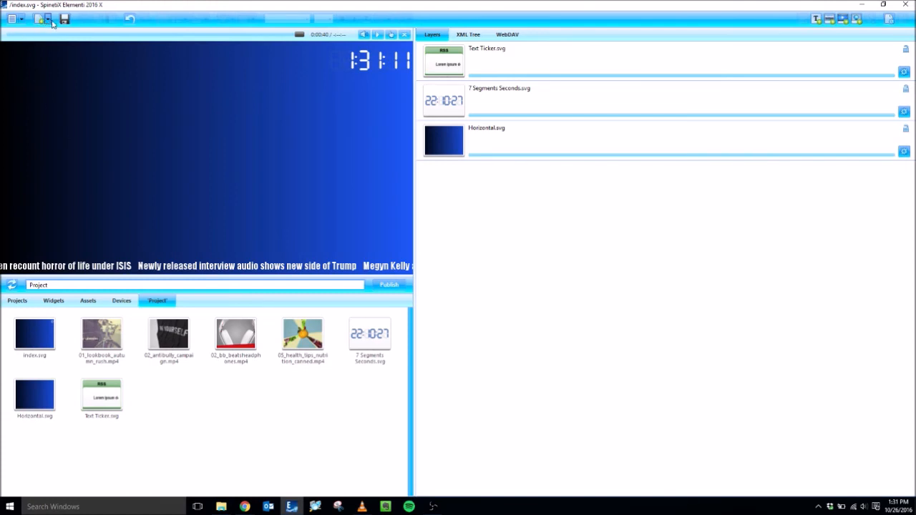
- Create a looping playlist named 'Playlist' with cross-fade transitions via New Playlist
click(44, 19)
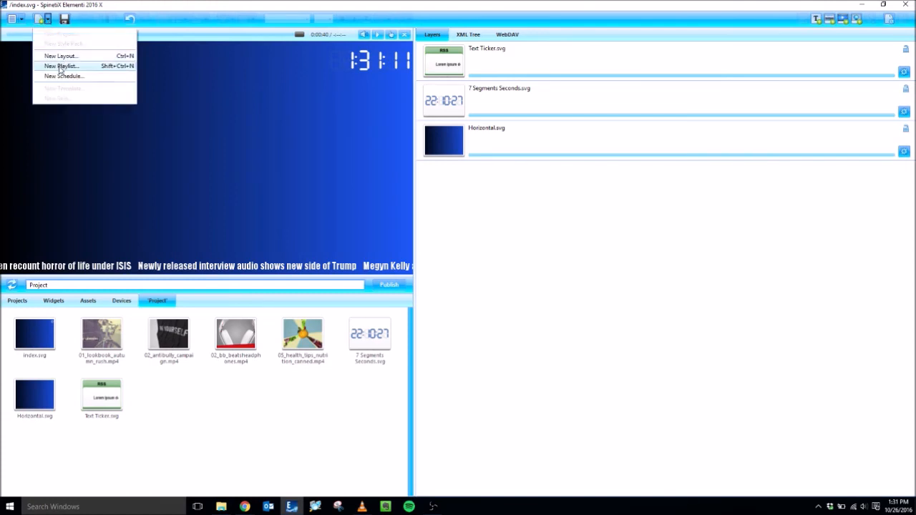
click(61, 66)
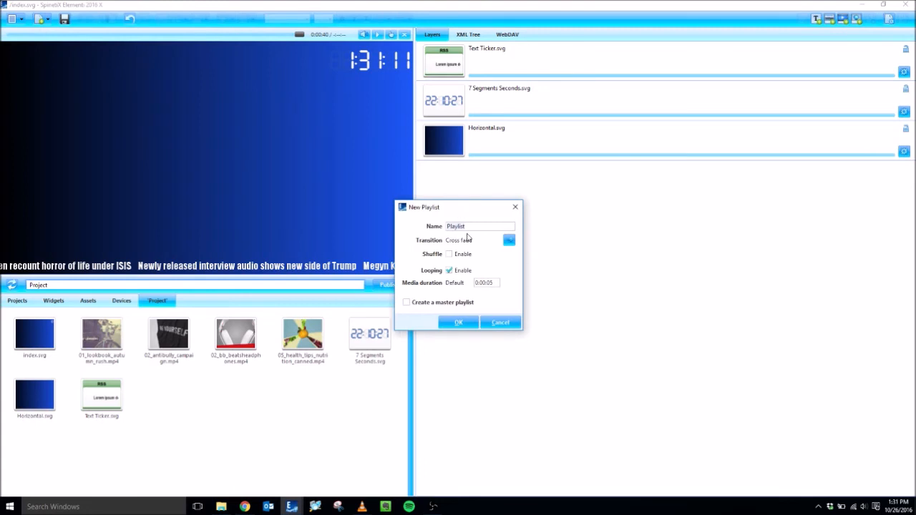
mouse_move(481, 243)
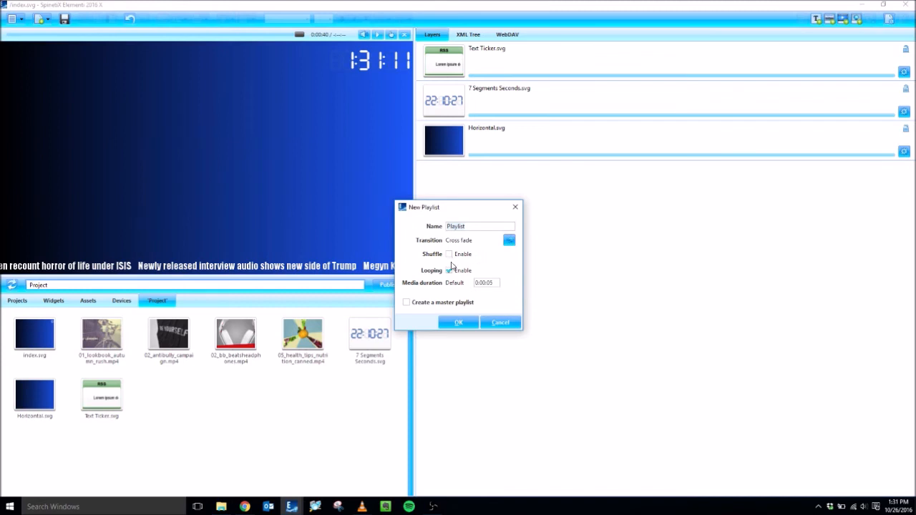
click(450, 269)
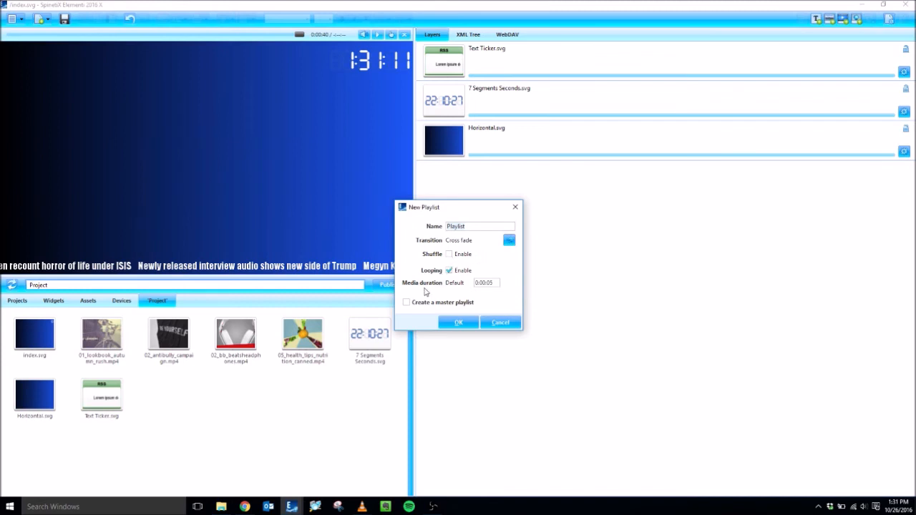
mouse_move(471, 292)
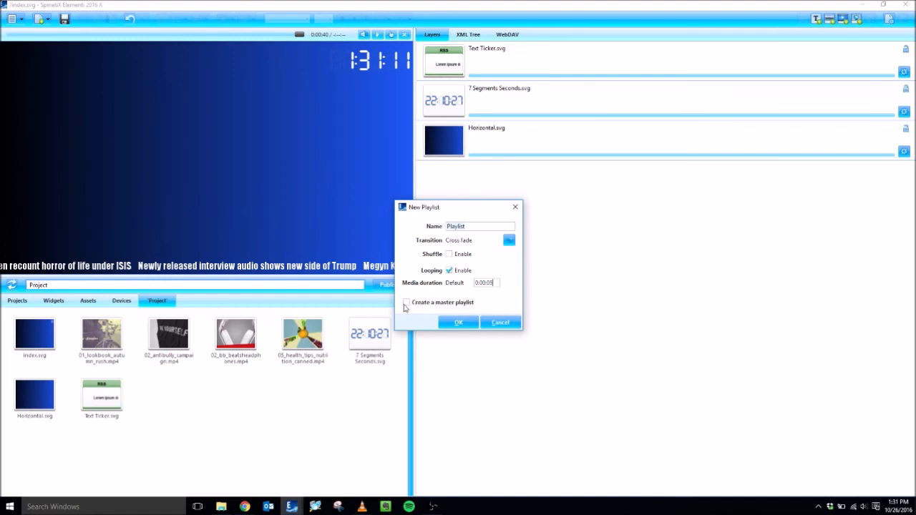
mouse_move(416, 307)
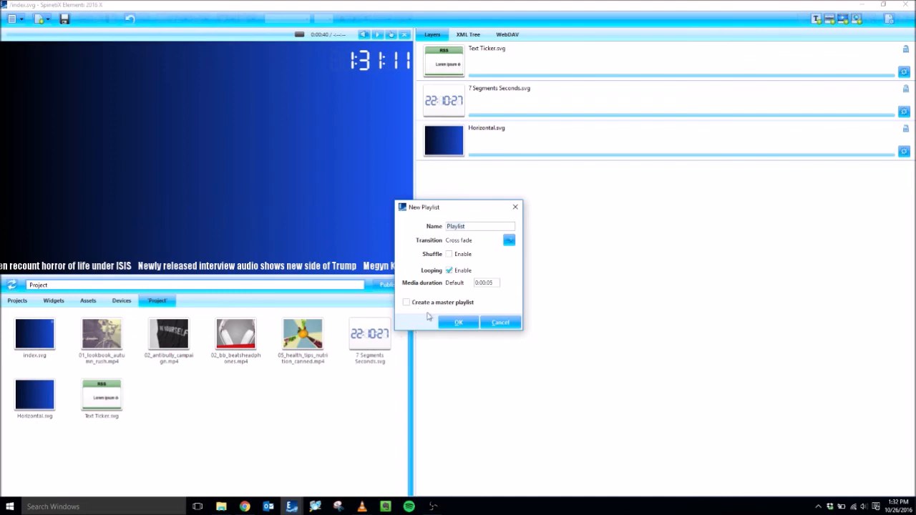
click(459, 322)
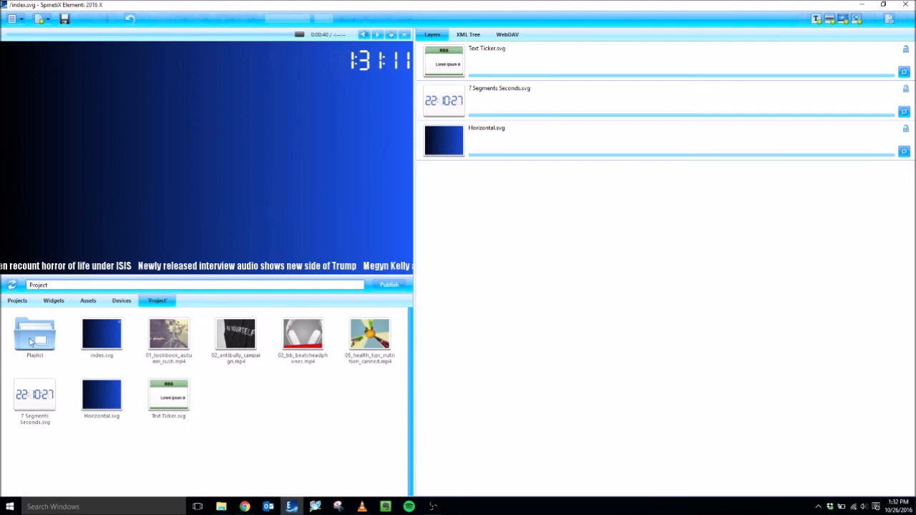
- Drag the Playlist folder onto the index layout canvas as a fourth layer
click(35, 337)
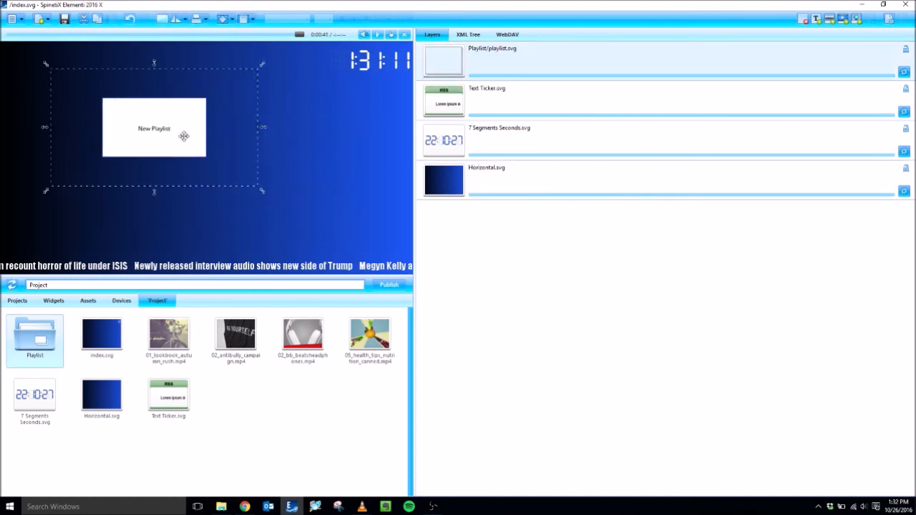
drag(155, 127, 103, 101)
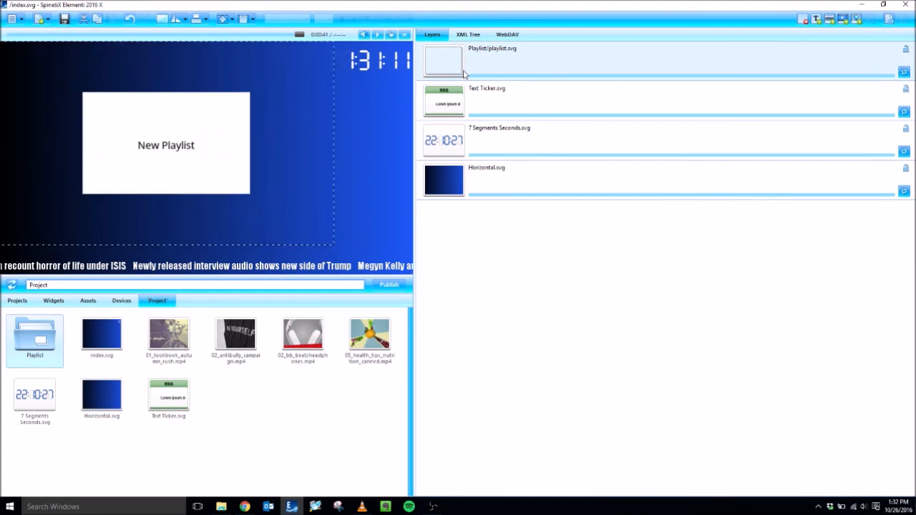
mouse_move(501, 62)
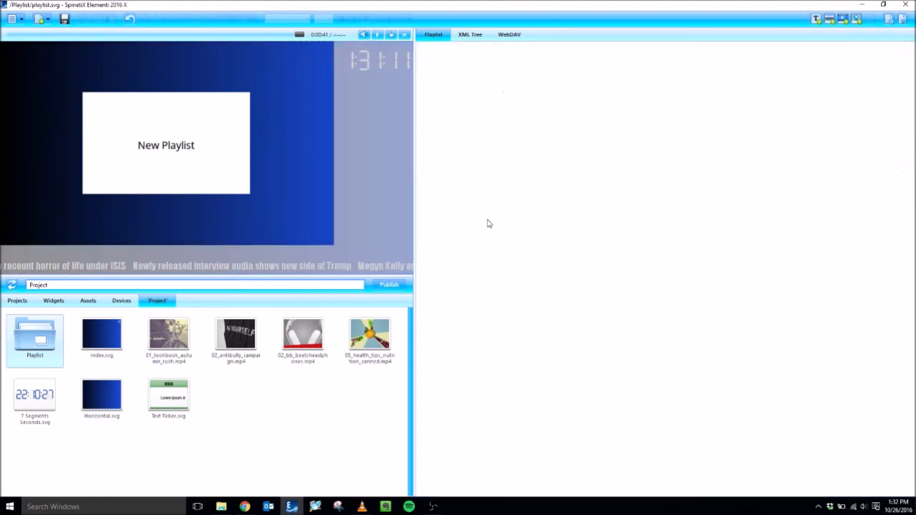
- Add the four demo MP4 videos to the playlist and play it in the preview
click(234, 341)
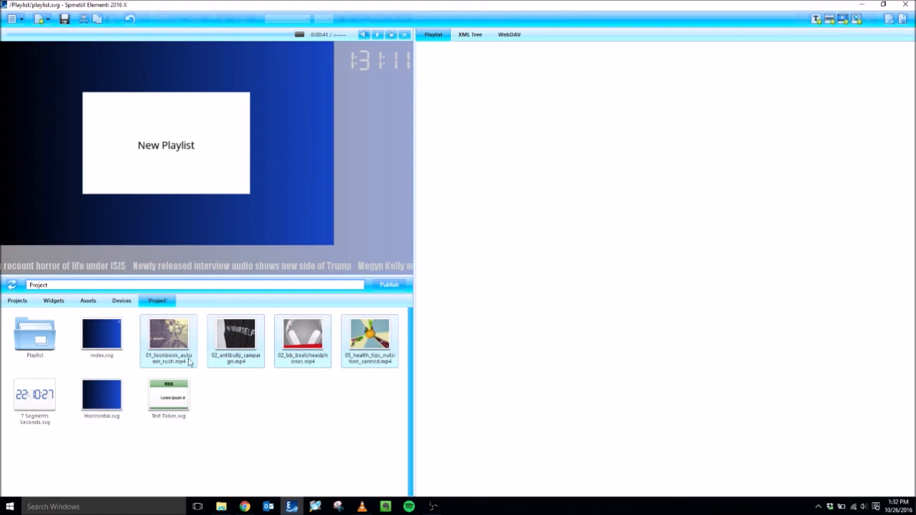
drag(169, 336, 458, 232)
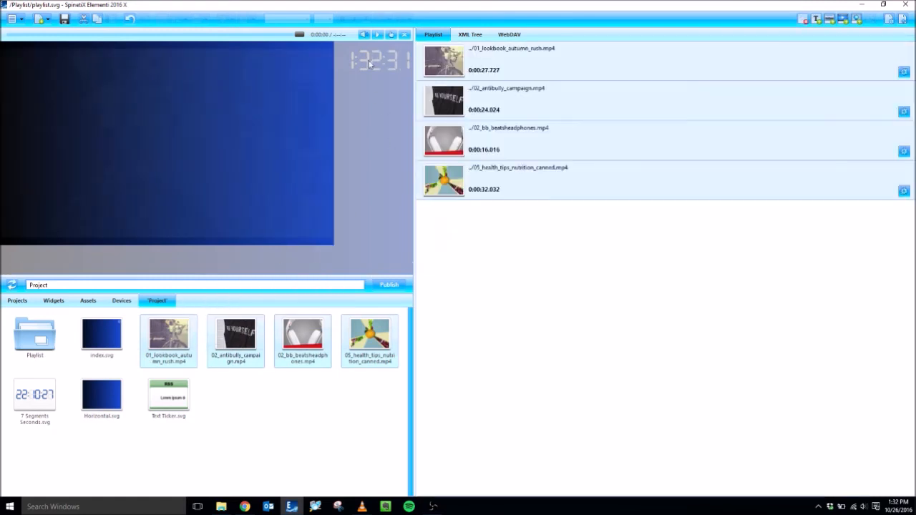
click(363, 35)
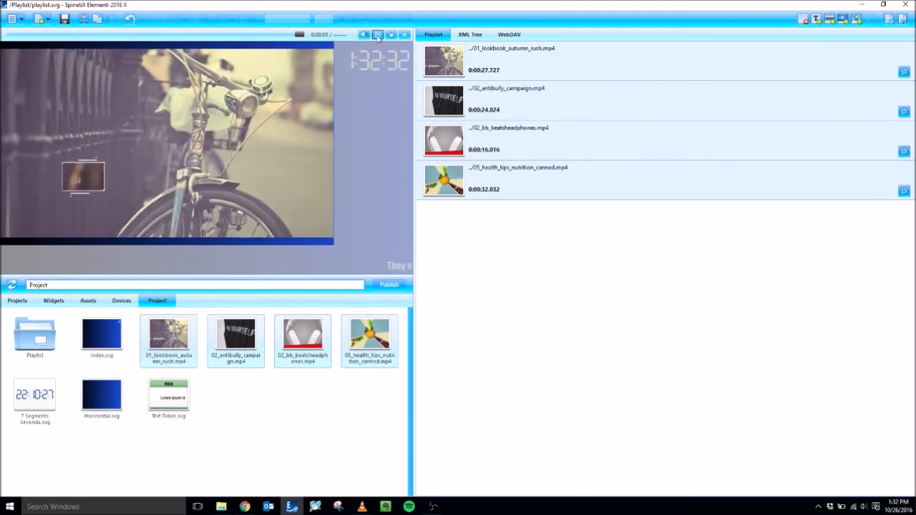
click(378, 34)
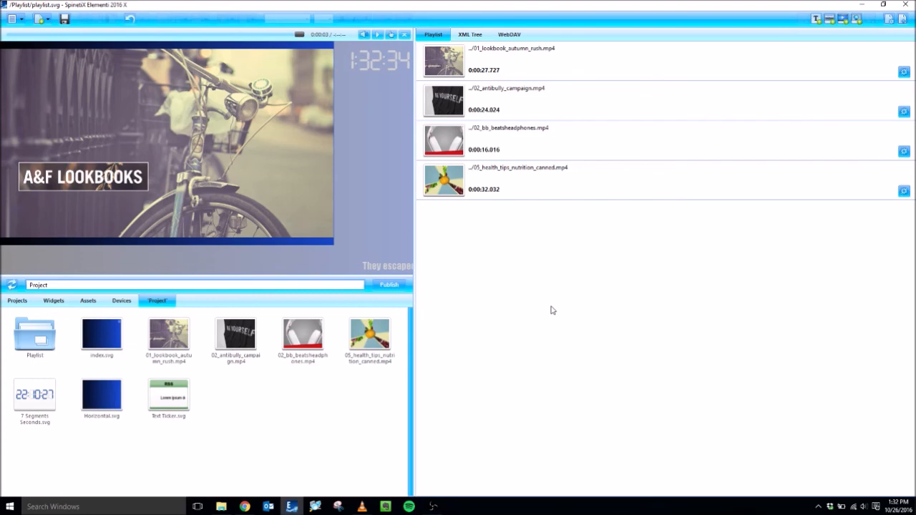
mouse_move(292, 427)
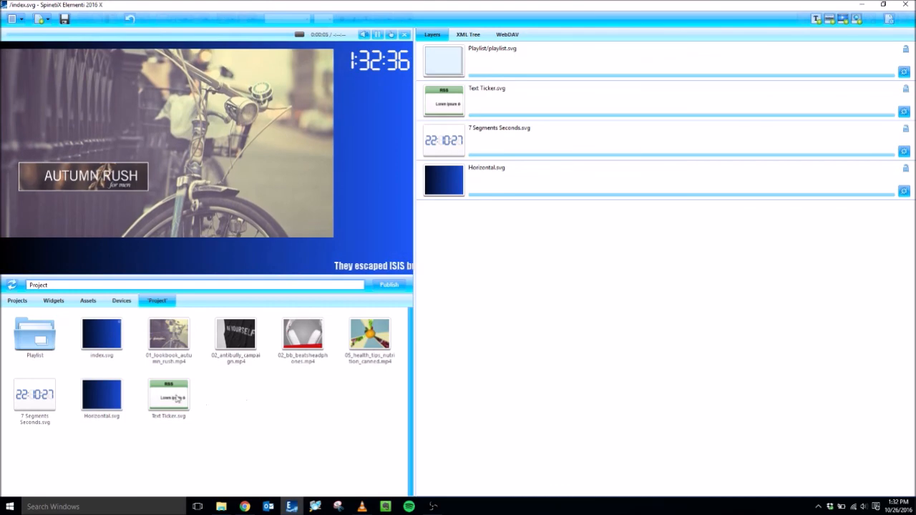
mouse_move(242, 401)
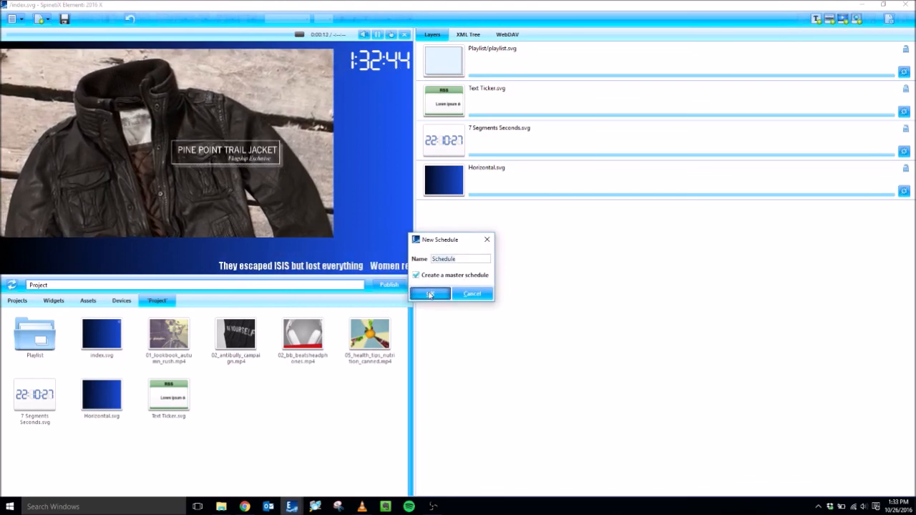
- Create a master schedule named 'Schedule' and drag Schedule.ics into the editor
click(430, 294)
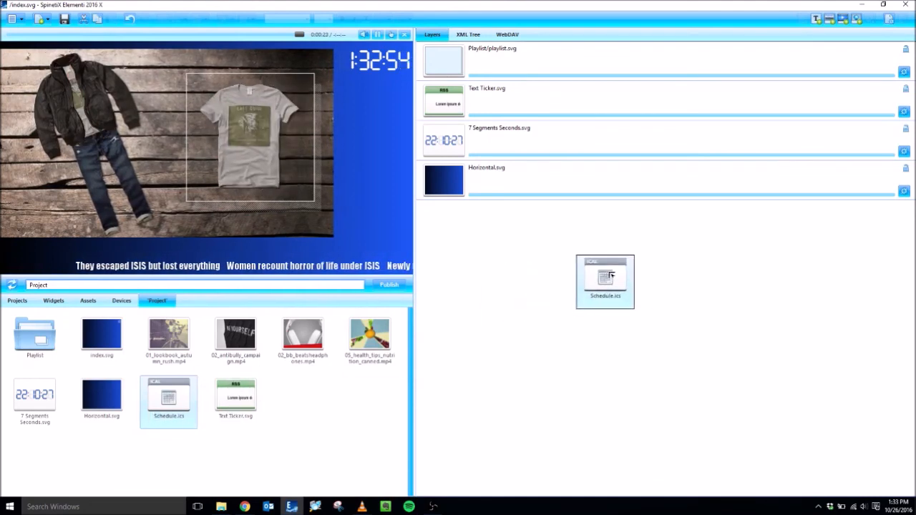
drag(604, 281, 185, 146)
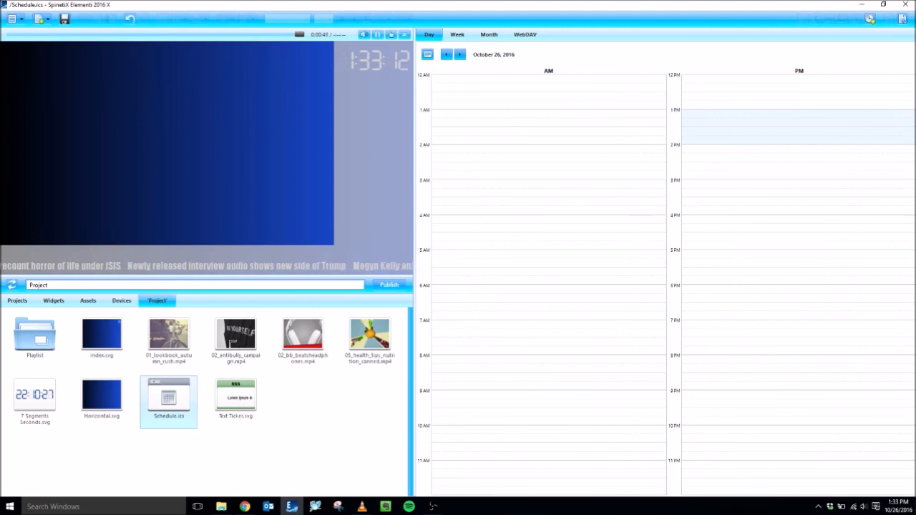
- Select the antibully campaign video in the Project panel beside the empty day calendar
click(235, 337)
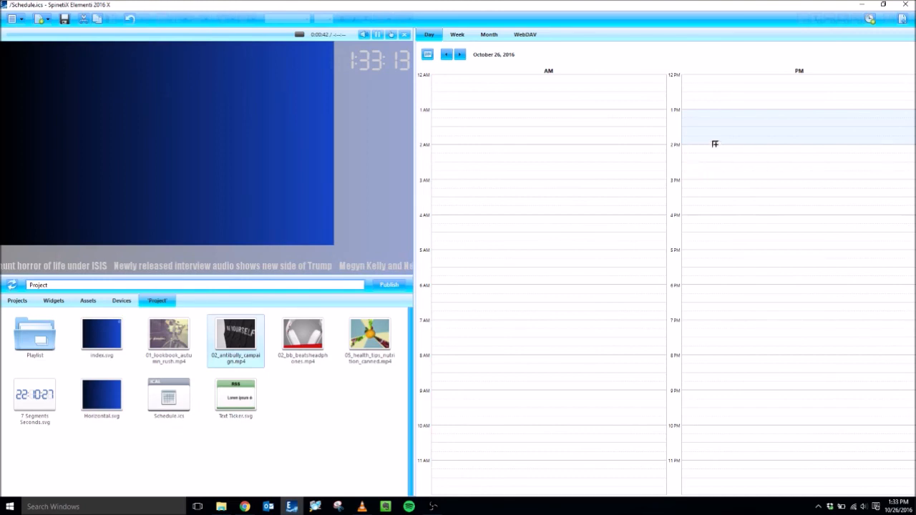